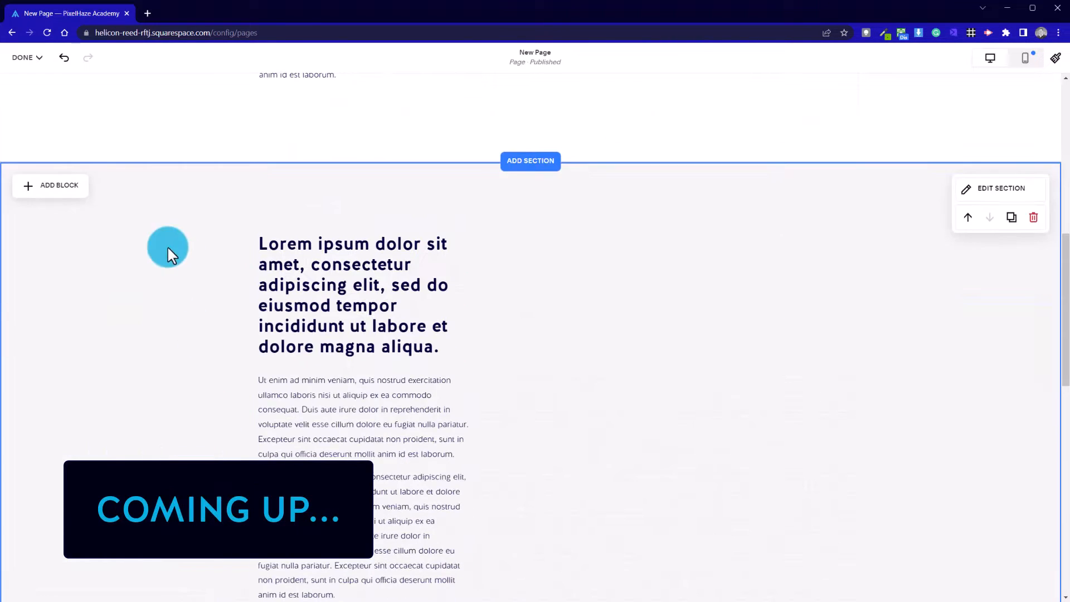
Step: Bring up the Add Block menu and focus its block search field
left_click(51, 184)
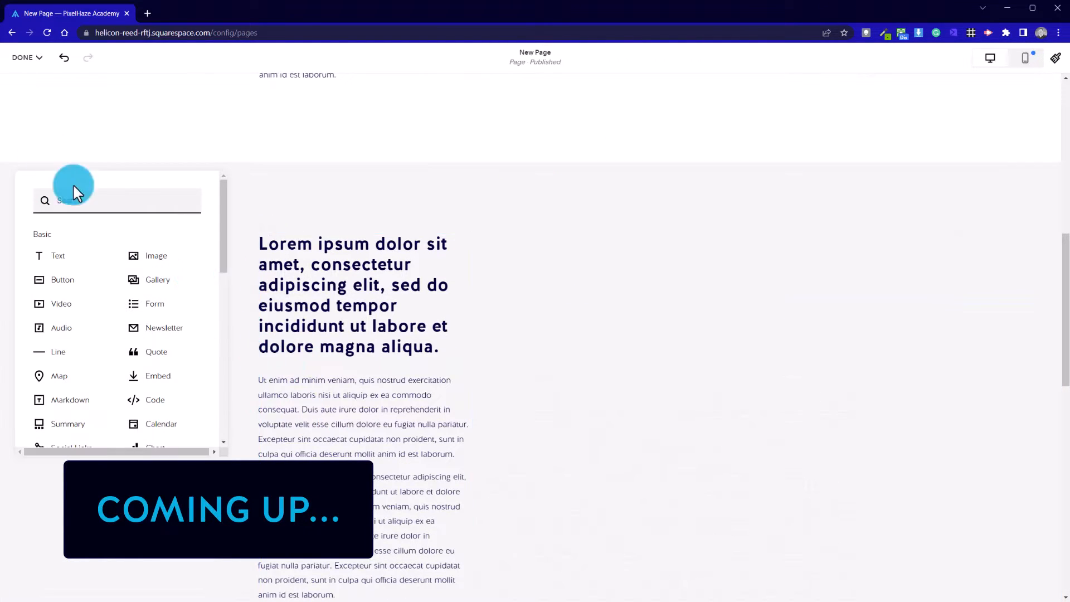
left_click(156, 351)
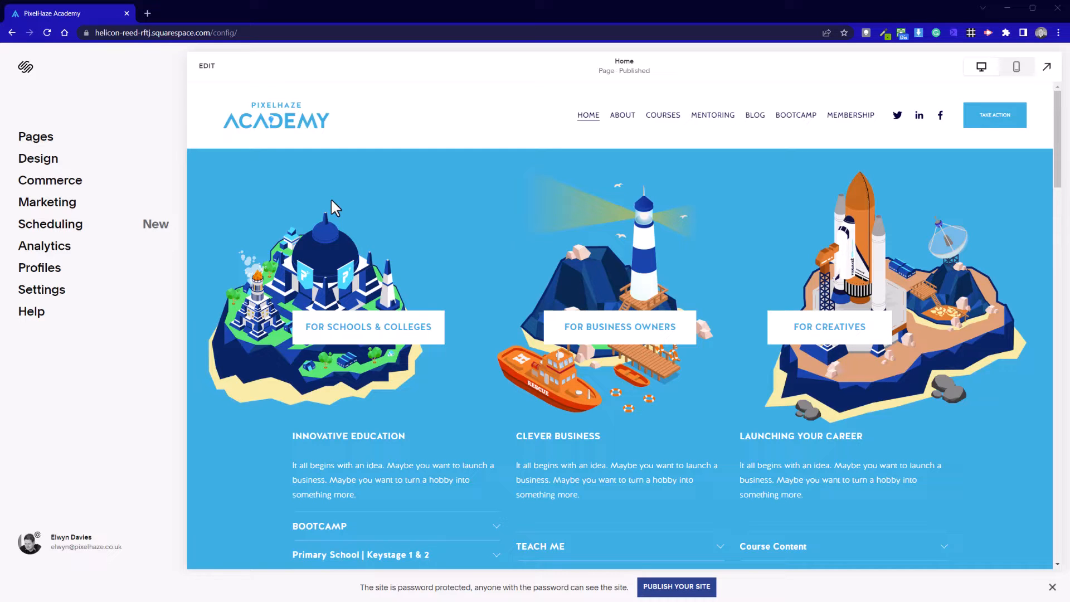
mouse_move(381, 401)
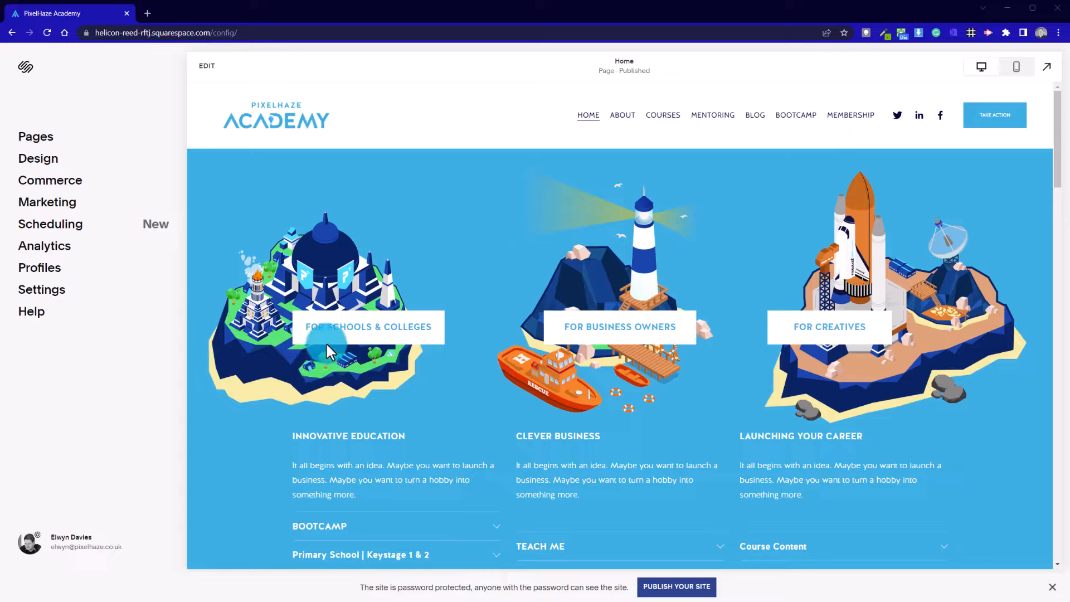
mouse_move(227, 58)
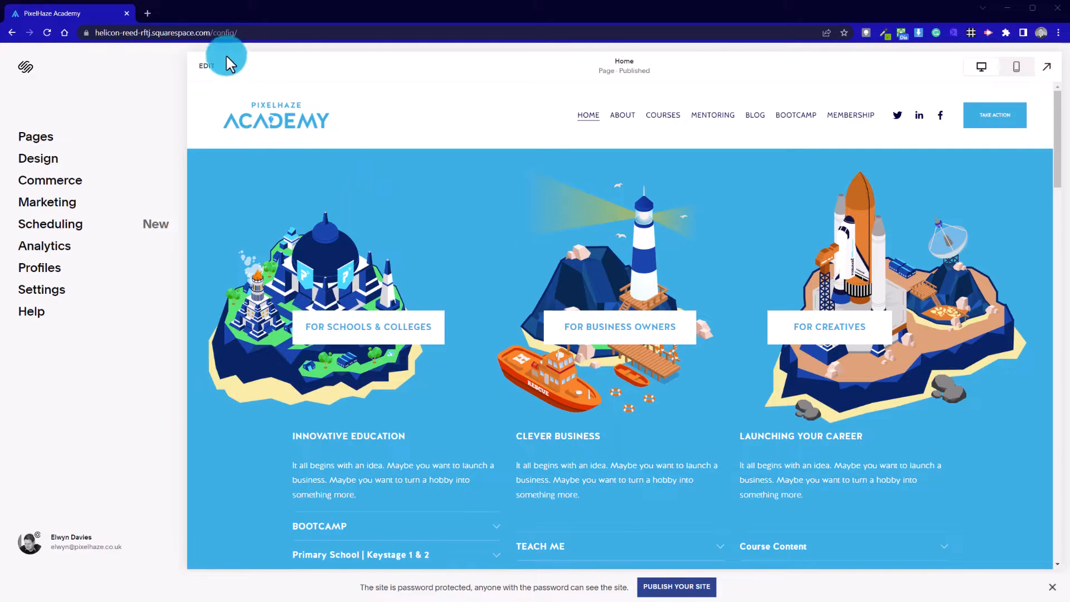
Step: Enter the Home page editor and scroll to the Schools, Business Owners and Creatives image blocks
left_click(206, 66)
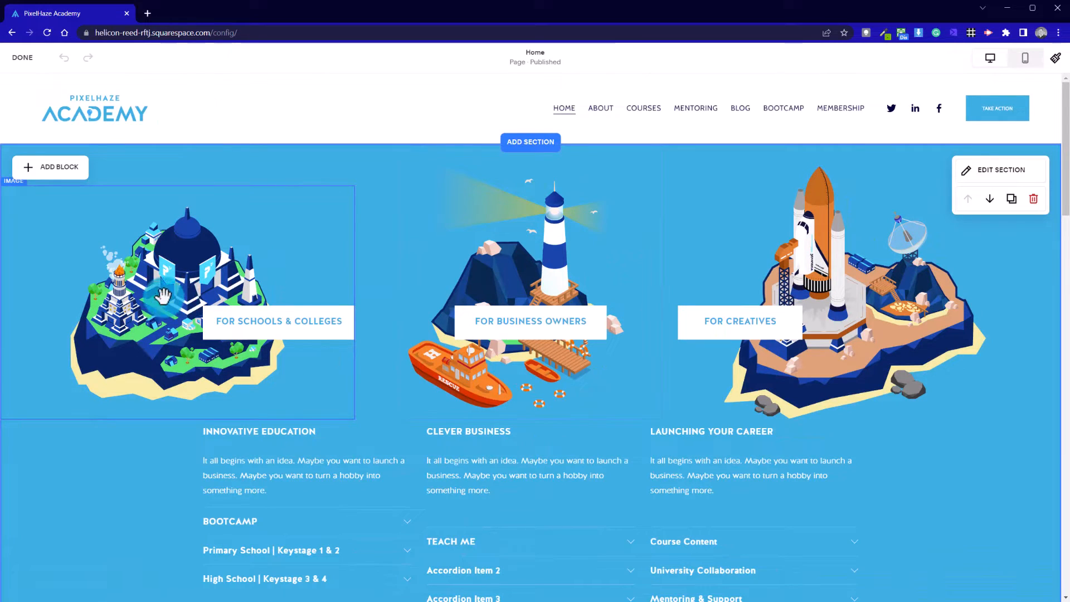
mouse_move(840, 308)
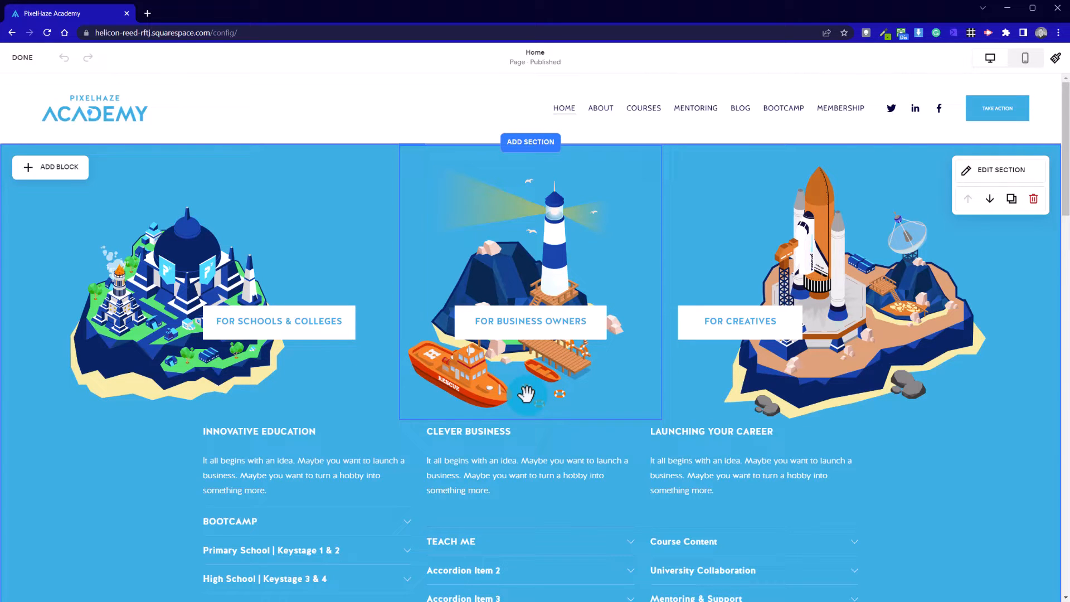
scroll("down", 3)
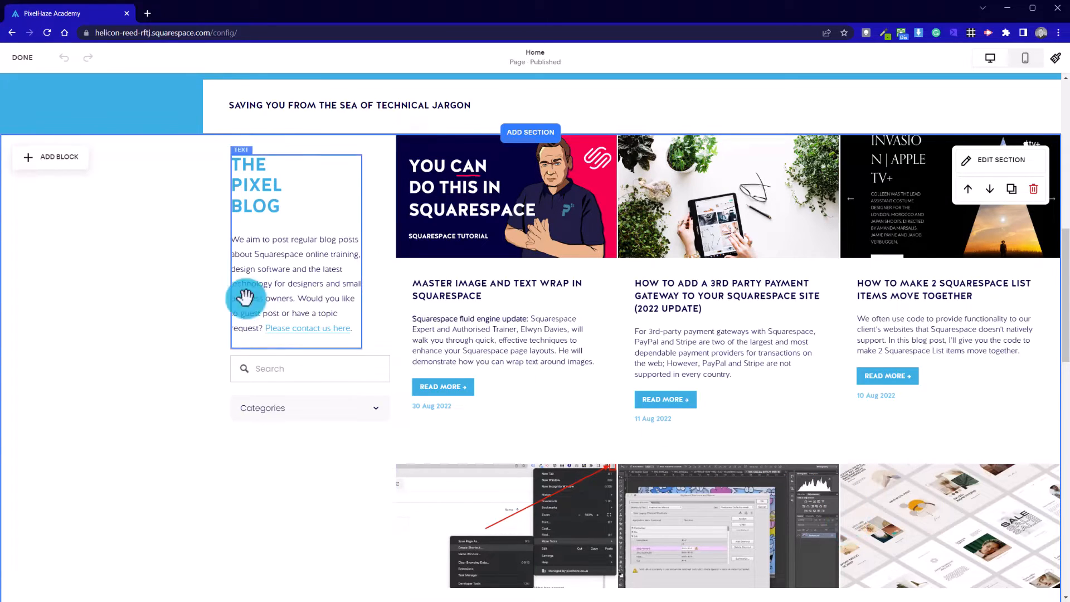
scroll("down", 3)
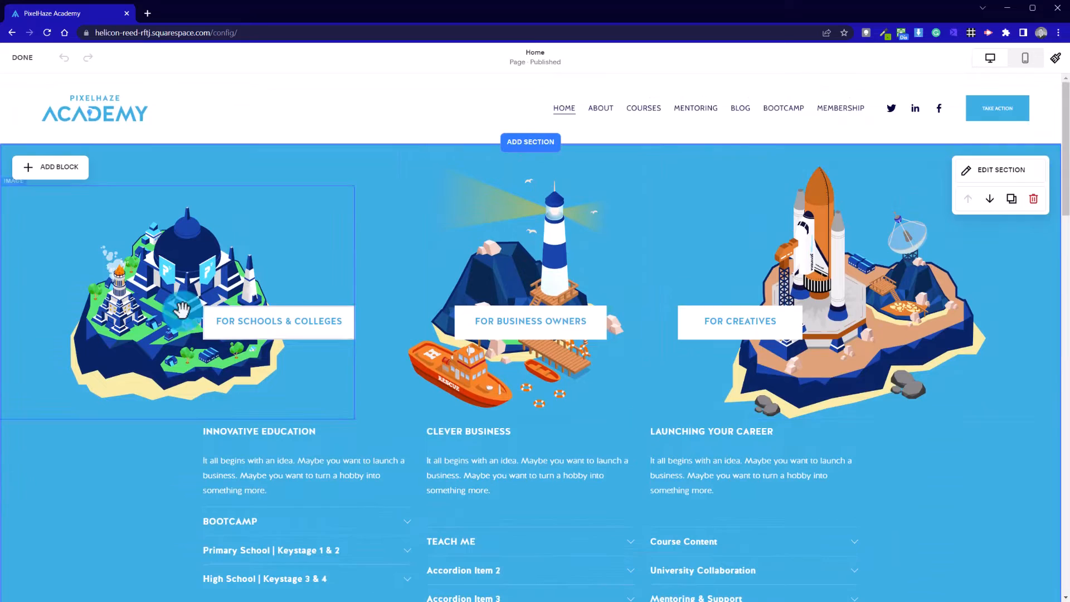
mouse_move(305, 403)
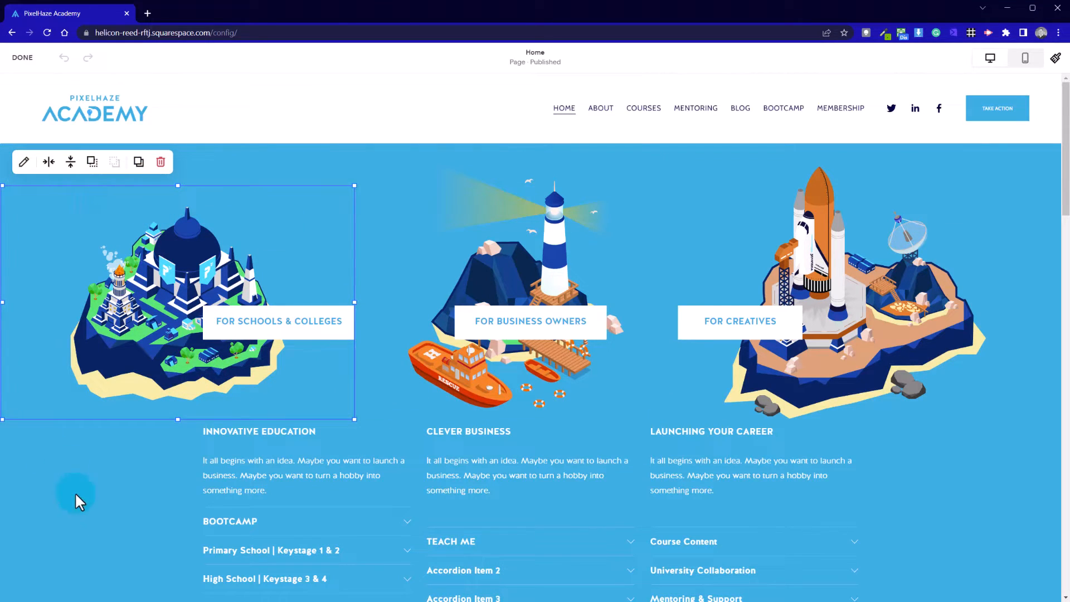
mouse_move(51, 351)
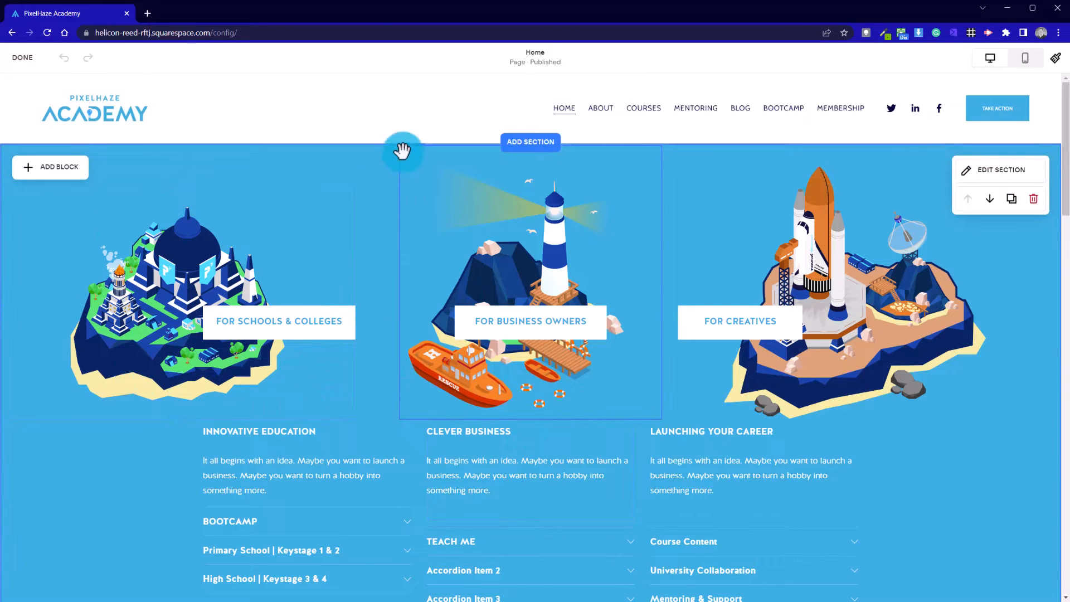
mouse_move(533, 220)
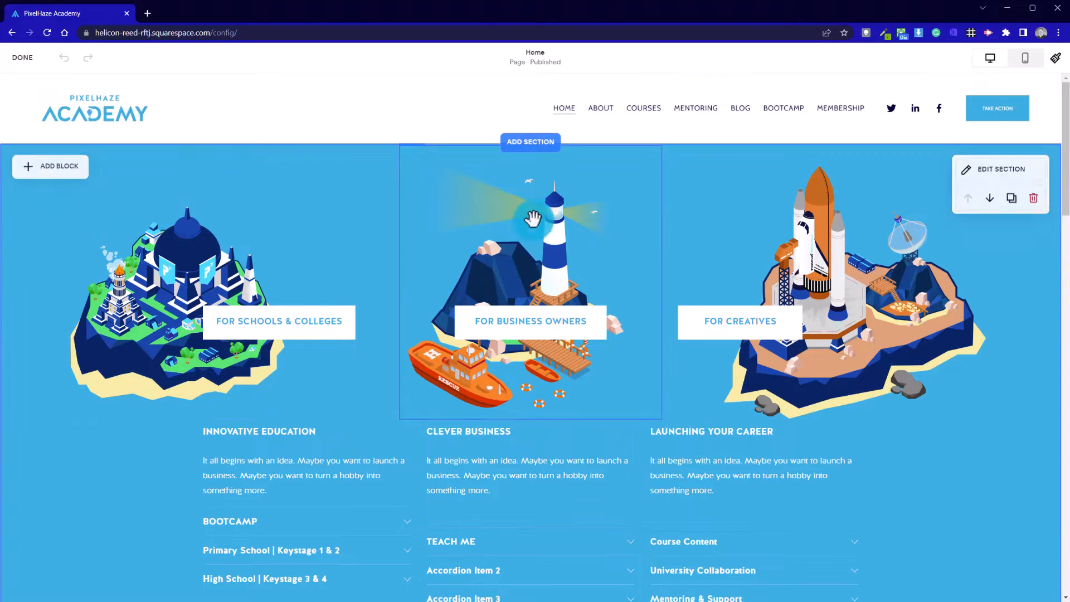
mouse_move(545, 169)
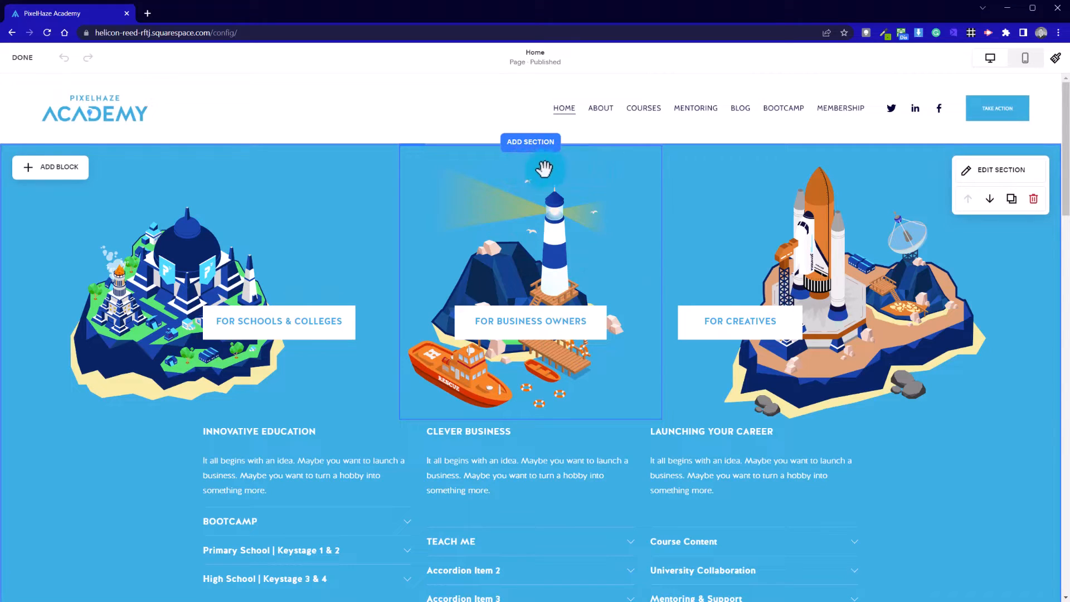
mouse_move(313, 151)
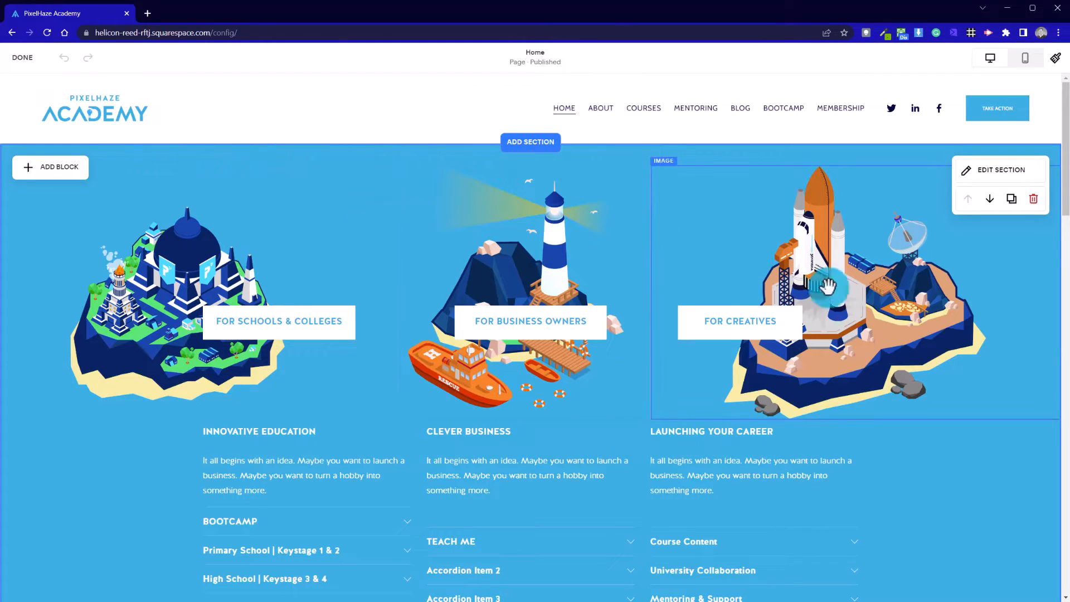
left_click(826, 286)
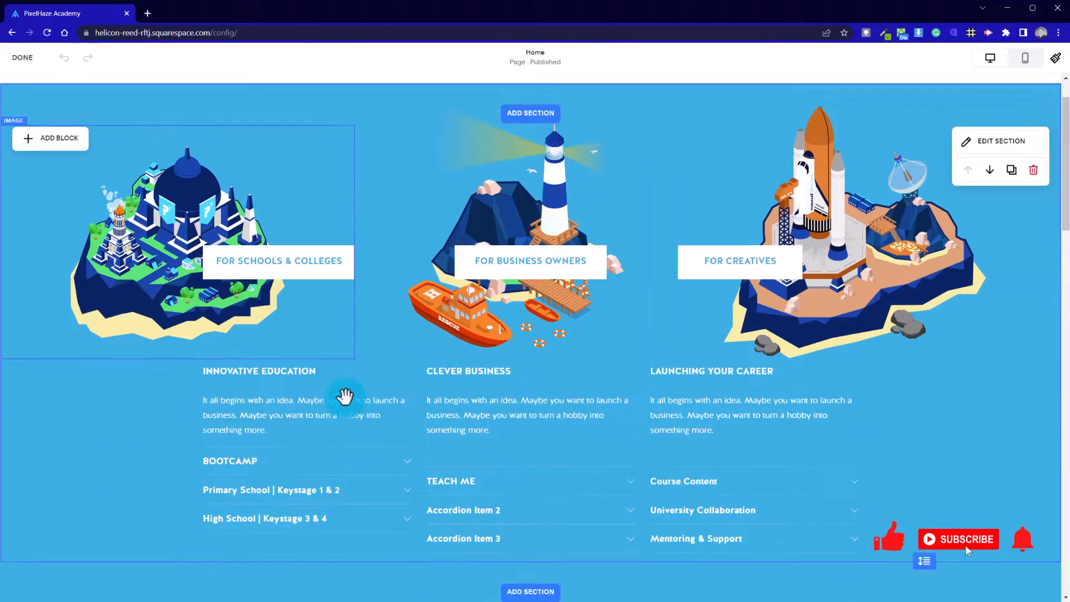
scroll("down", 3)
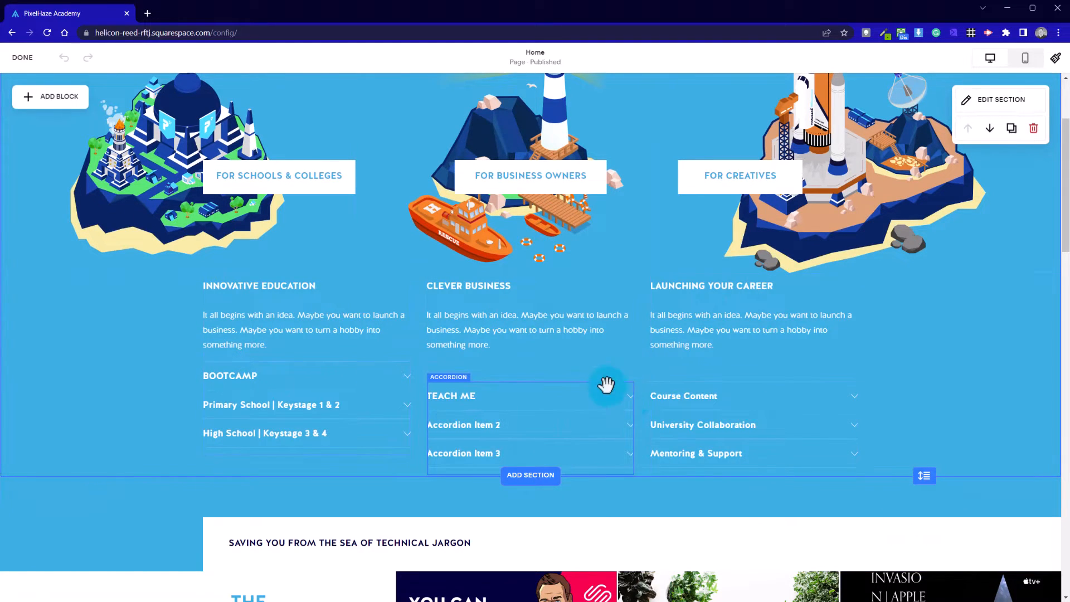
mouse_move(951, 398)
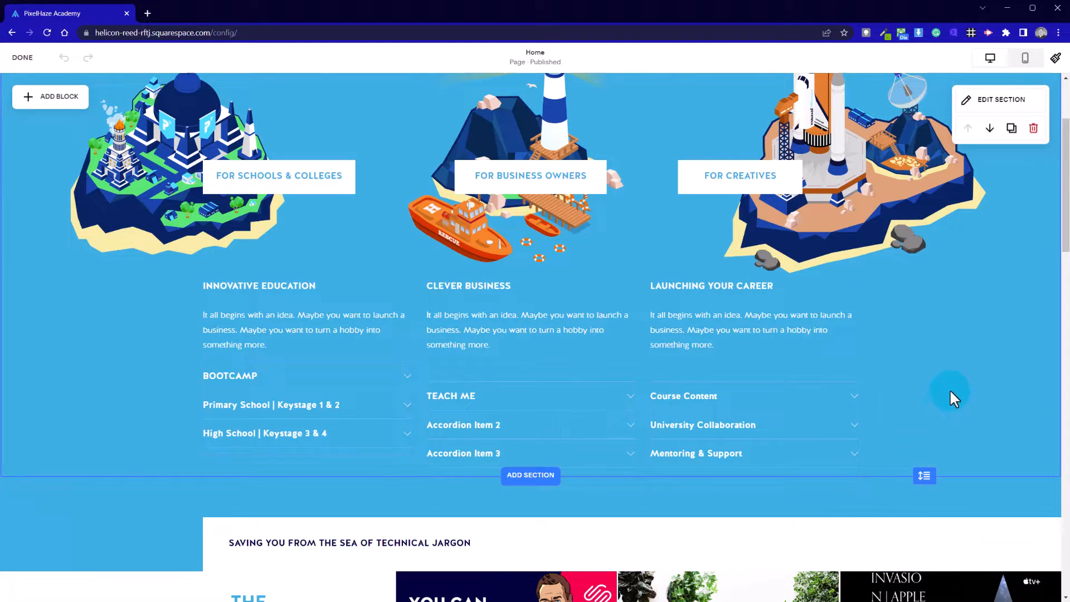
scroll("down", 3)
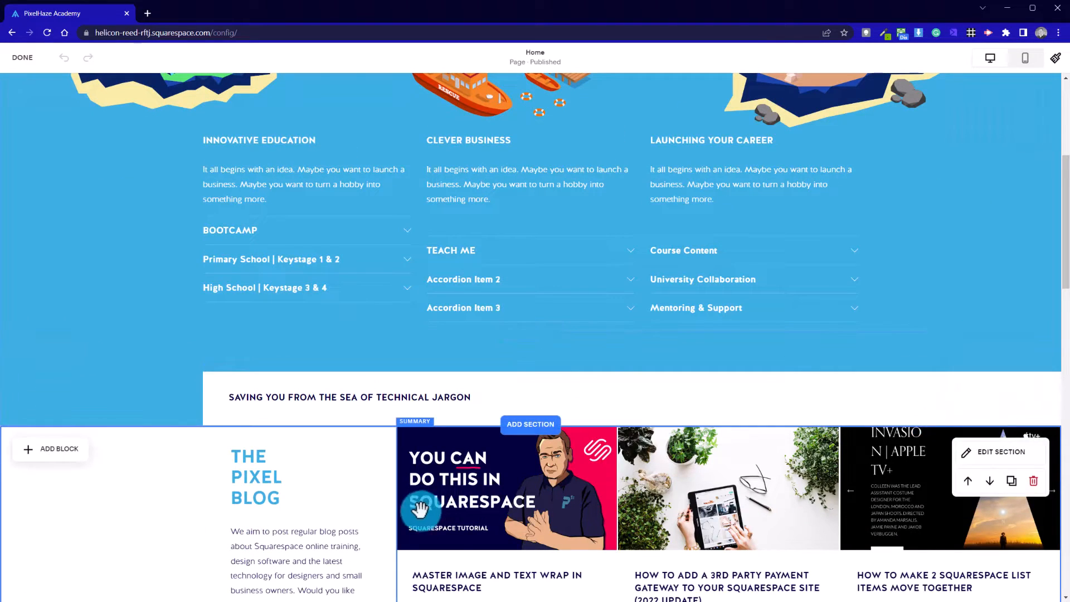
scroll("down", 3)
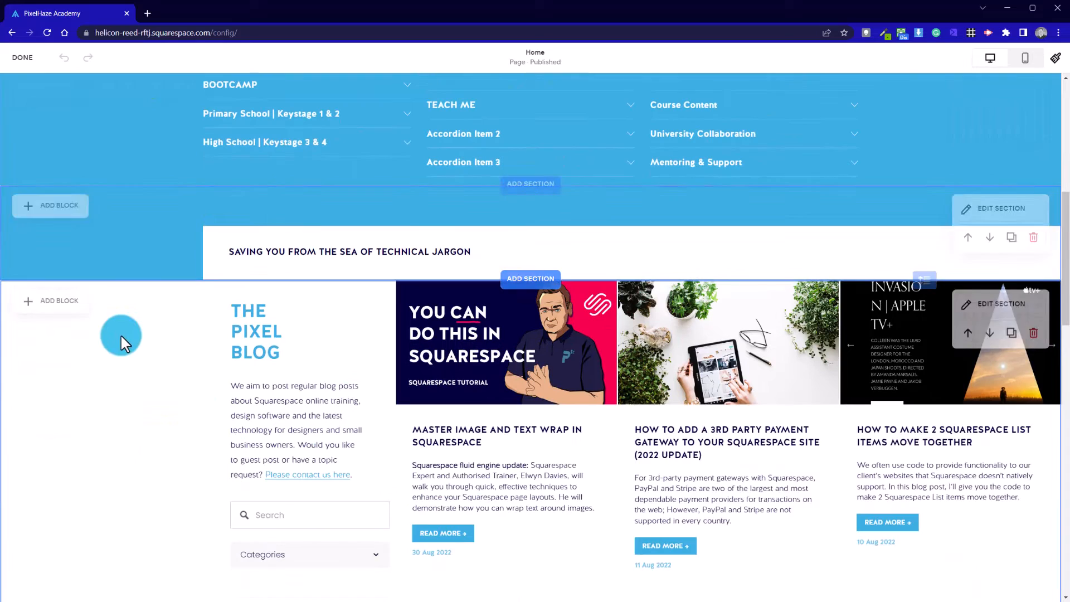
mouse_move(218, 265)
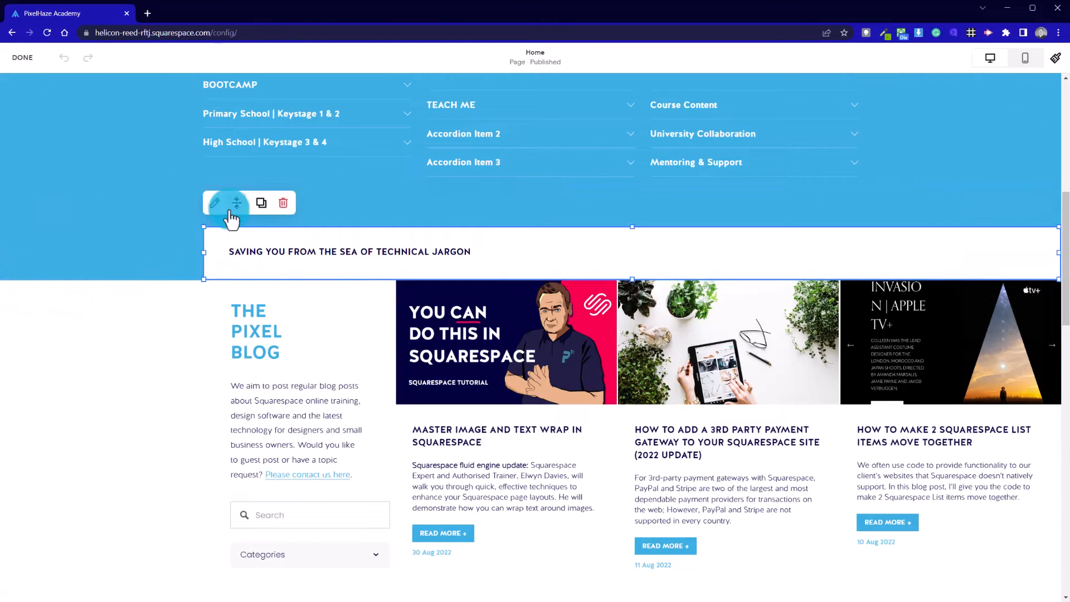
left_click(214, 202)
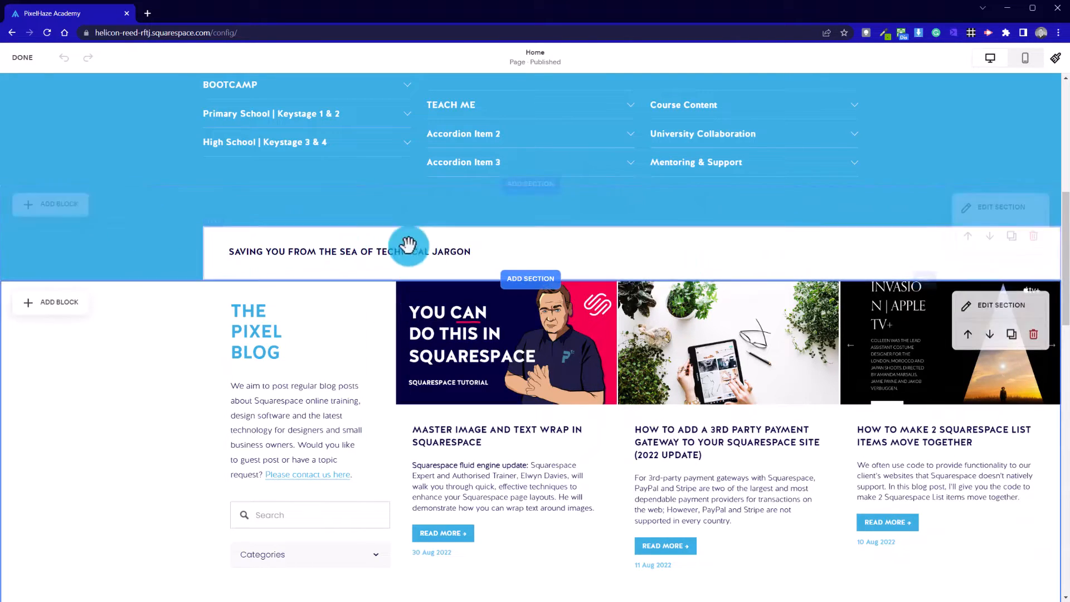
mouse_move(215, 408)
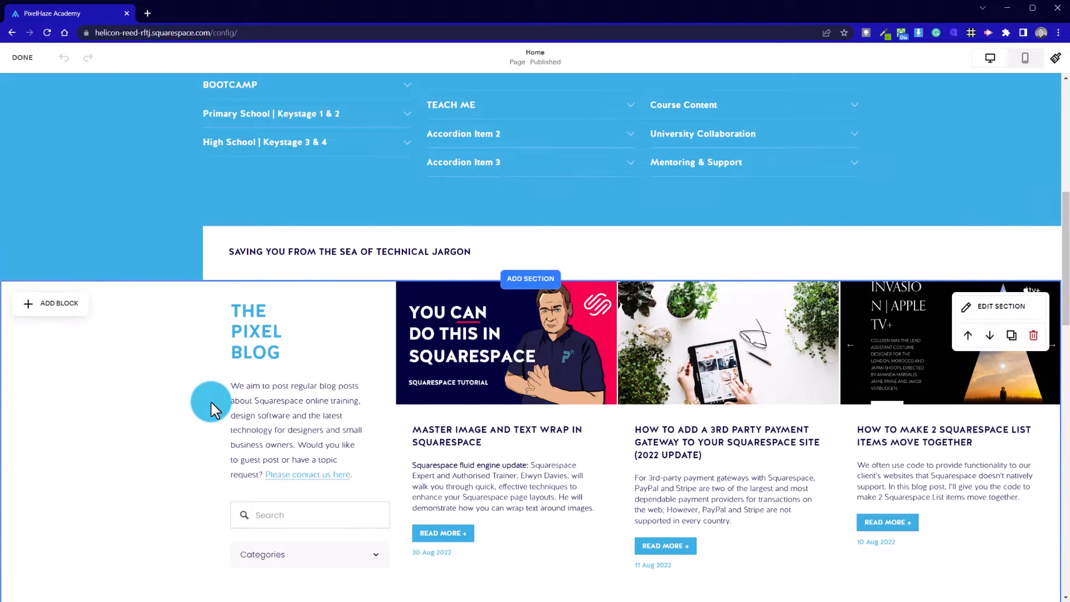
mouse_move(251, 315)
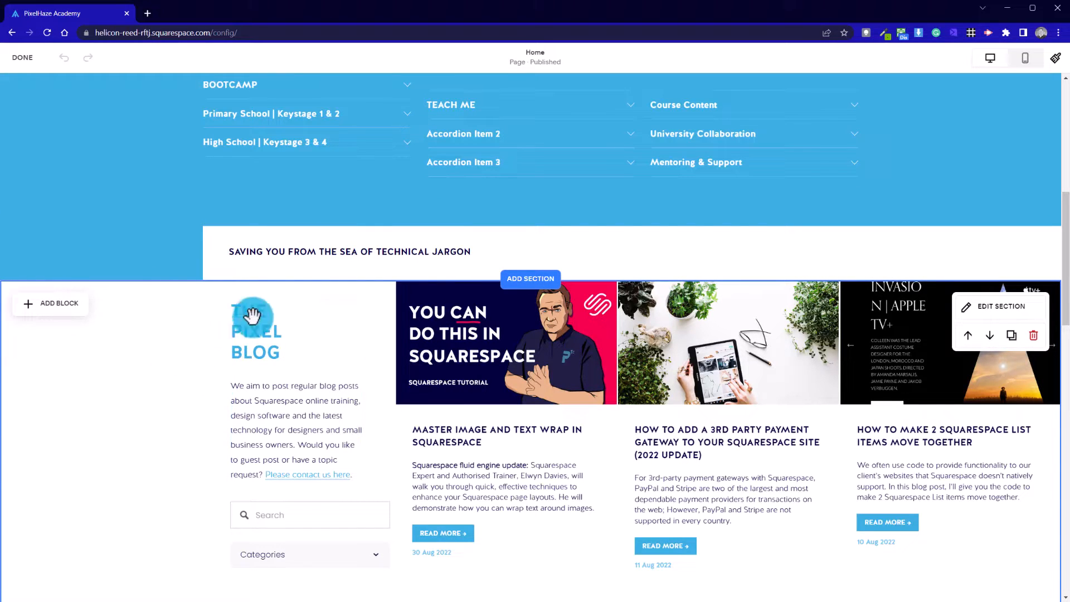
scroll("down", 3)
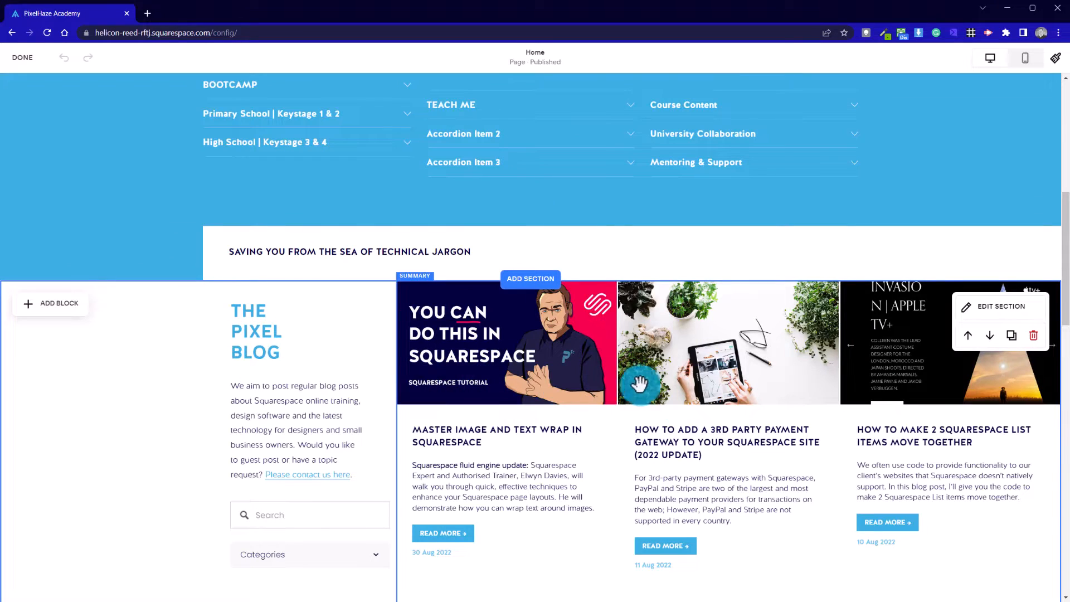
mouse_move(553, 321)
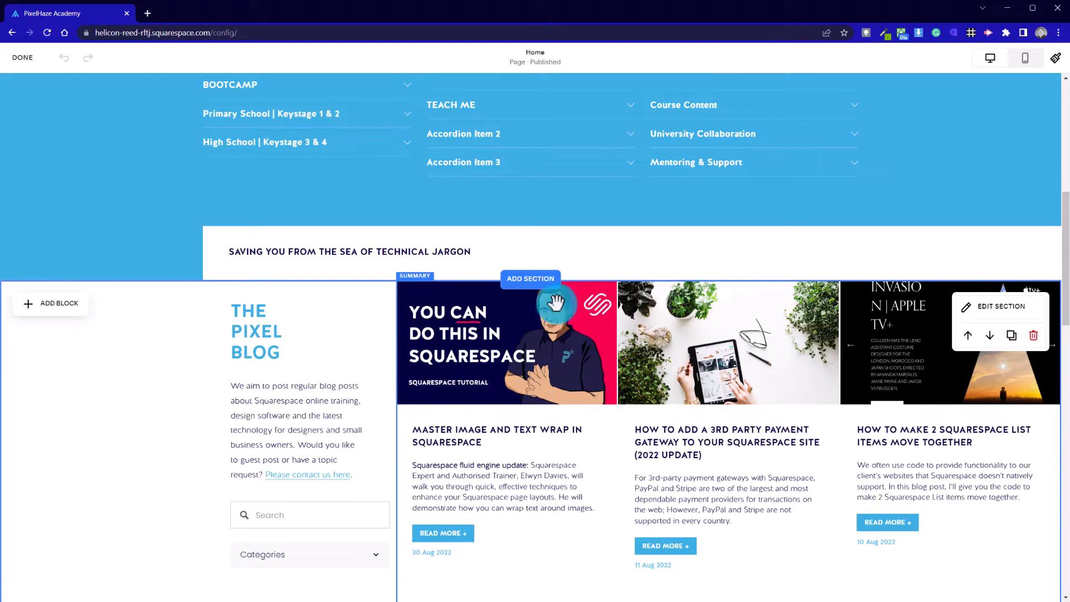
mouse_move(1007, 539)
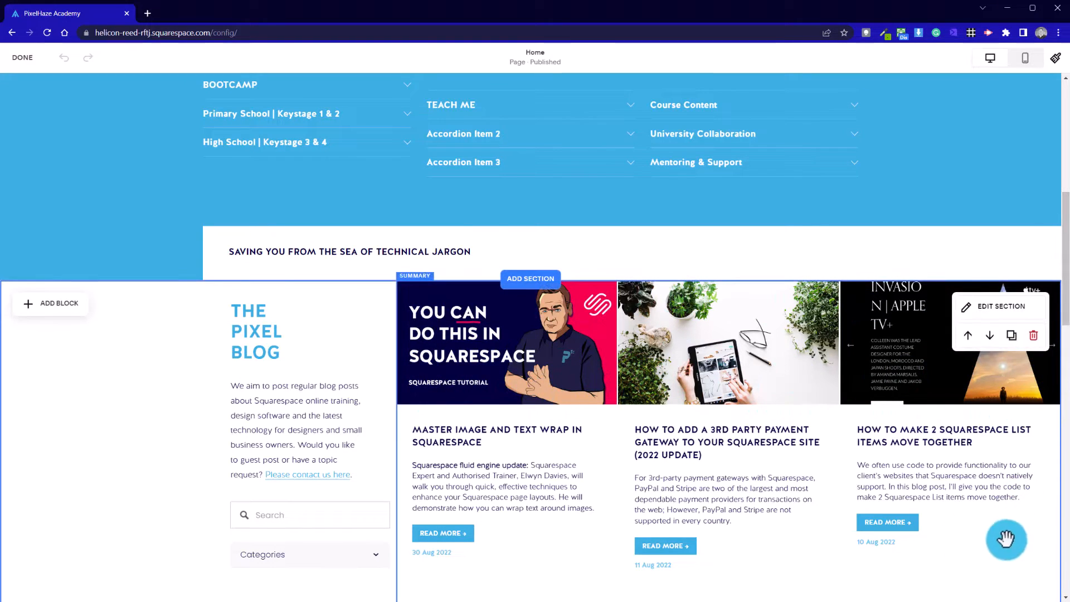
left_click(309, 515)
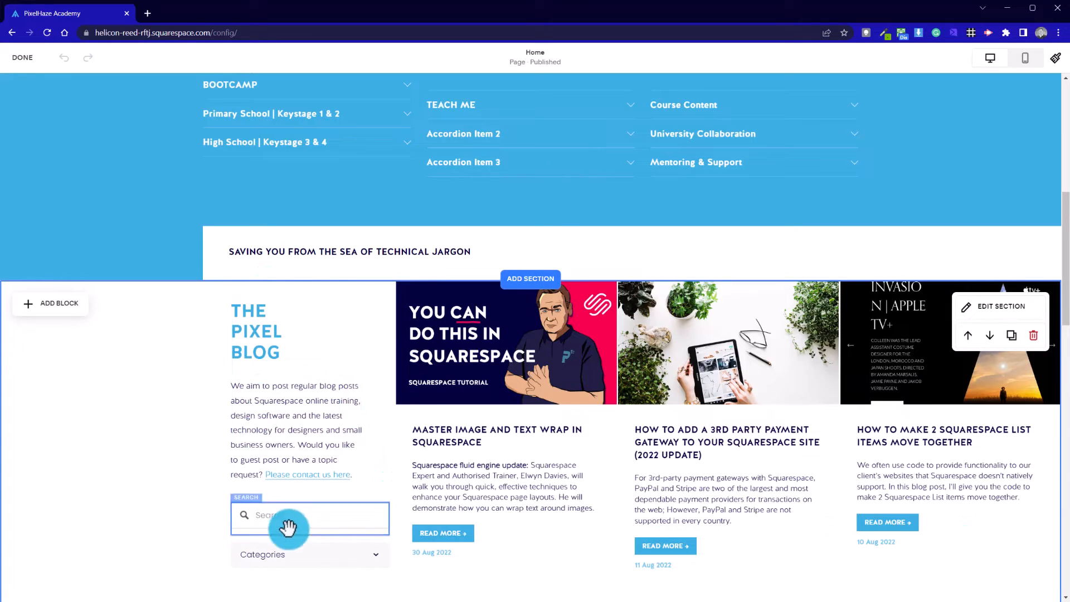
scroll("down", 3)
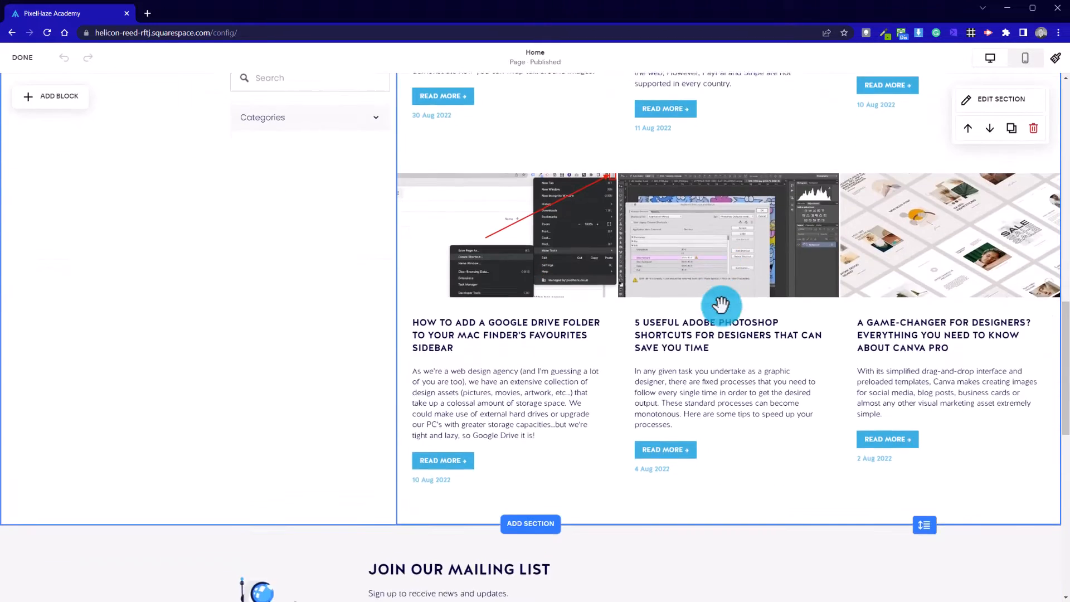
scroll("down", 3)
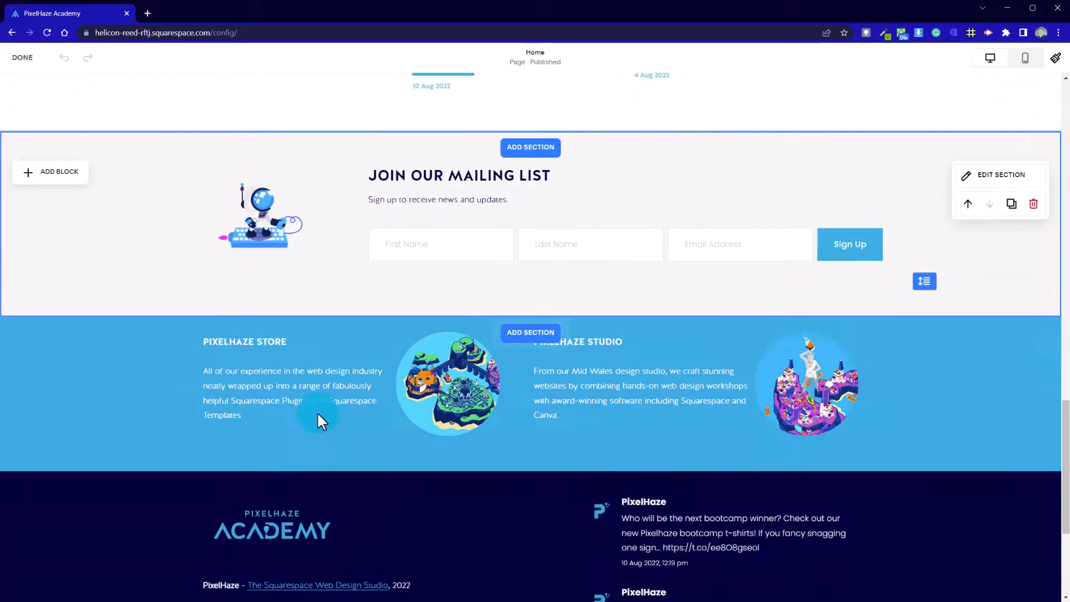
scroll("down", 3)
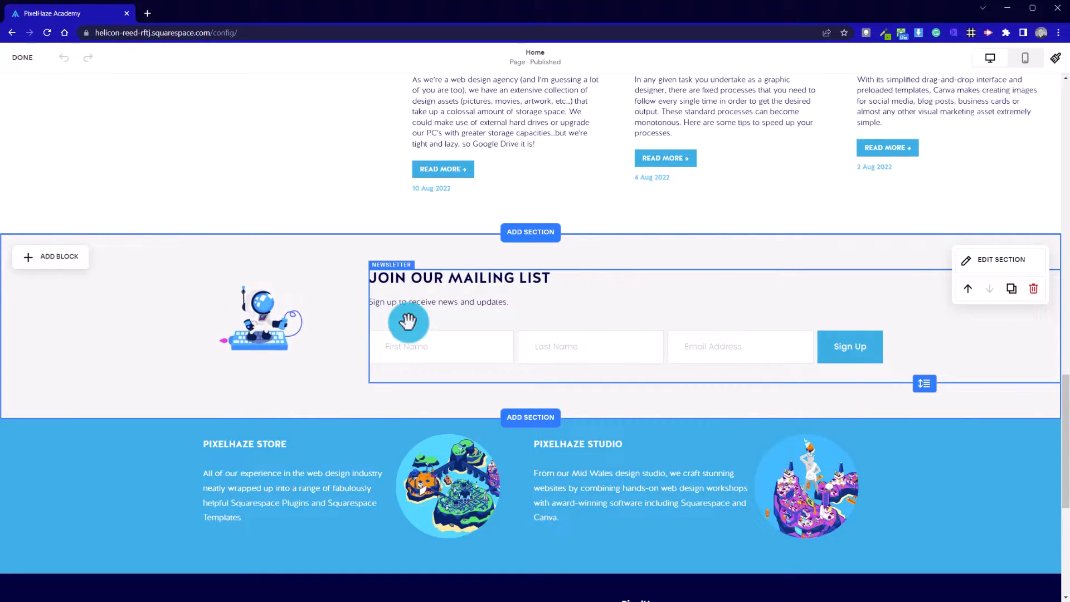
mouse_move(817, 356)
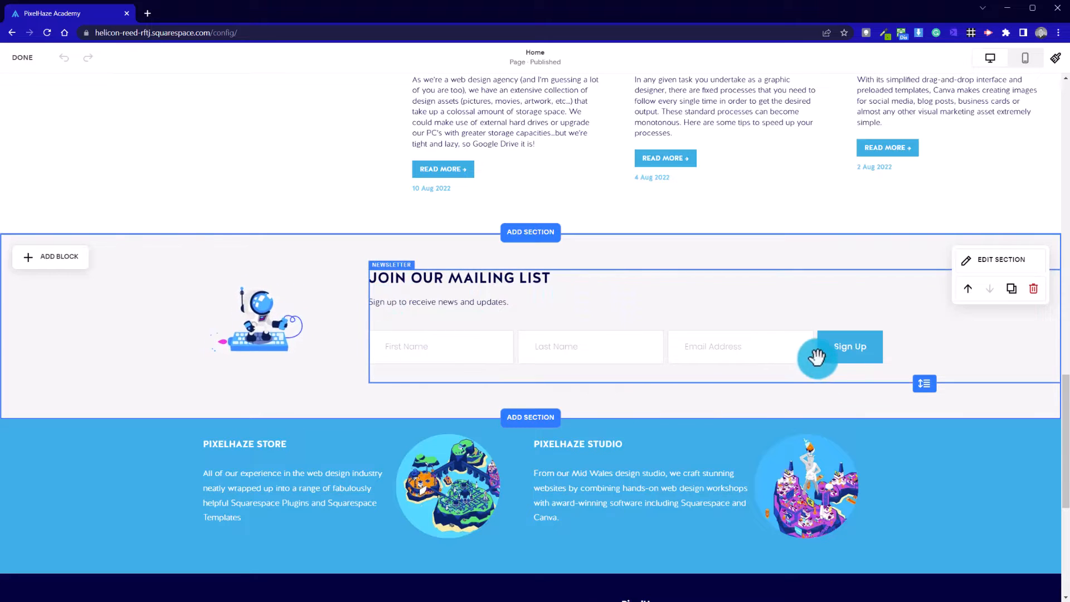
mouse_move(509, 321)
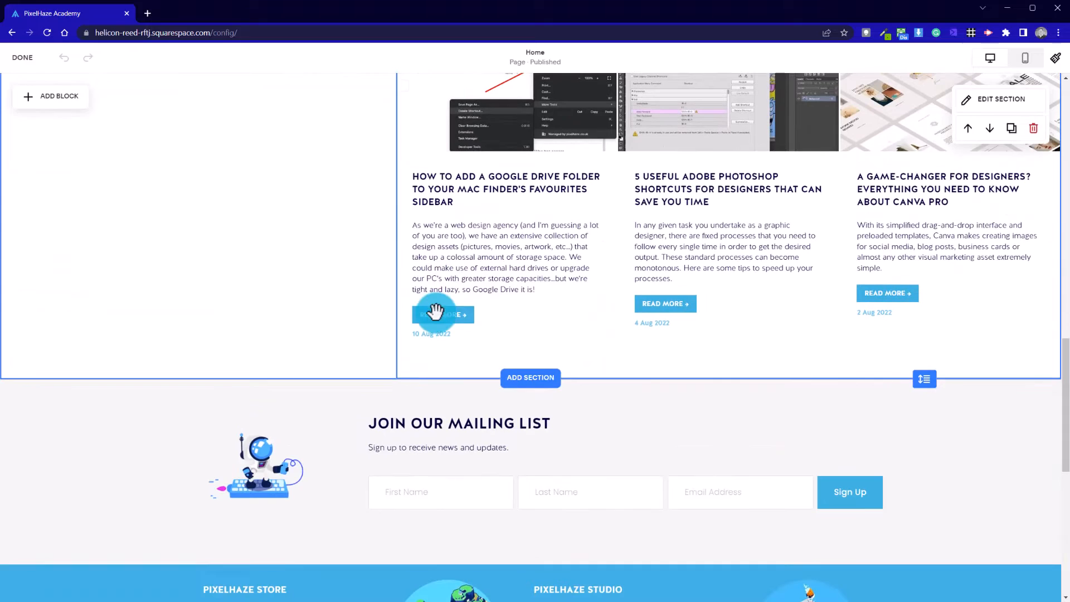
scroll("down", 3)
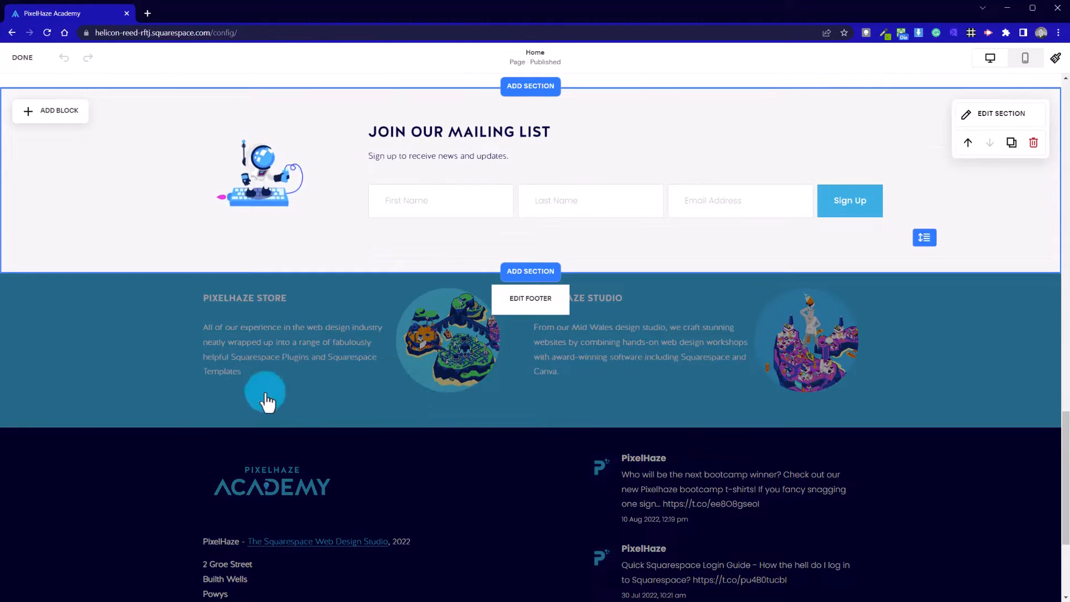
scroll("down", 3)
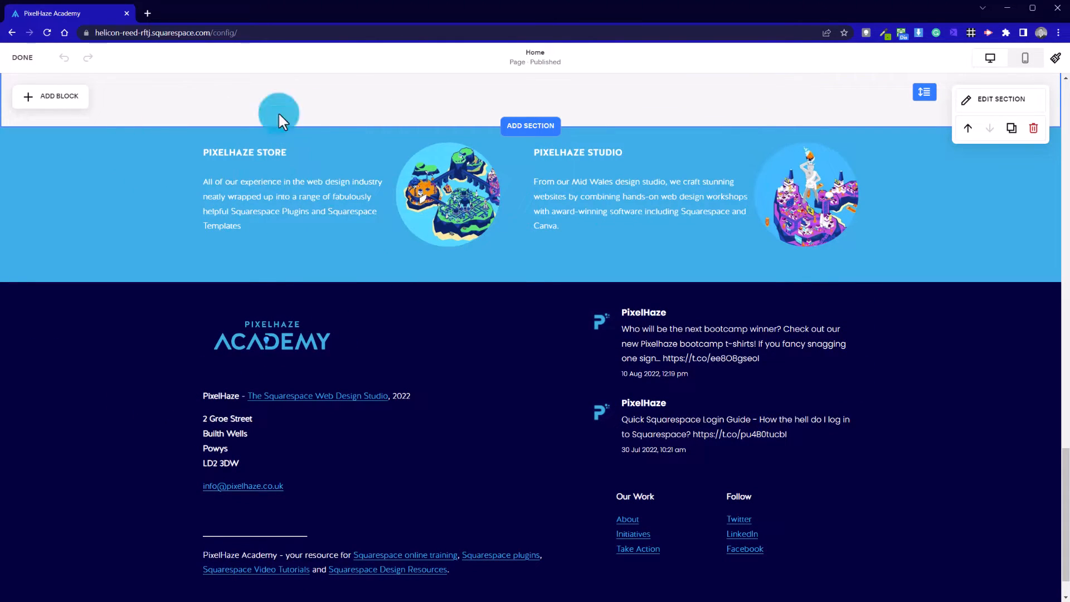
mouse_move(634, 267)
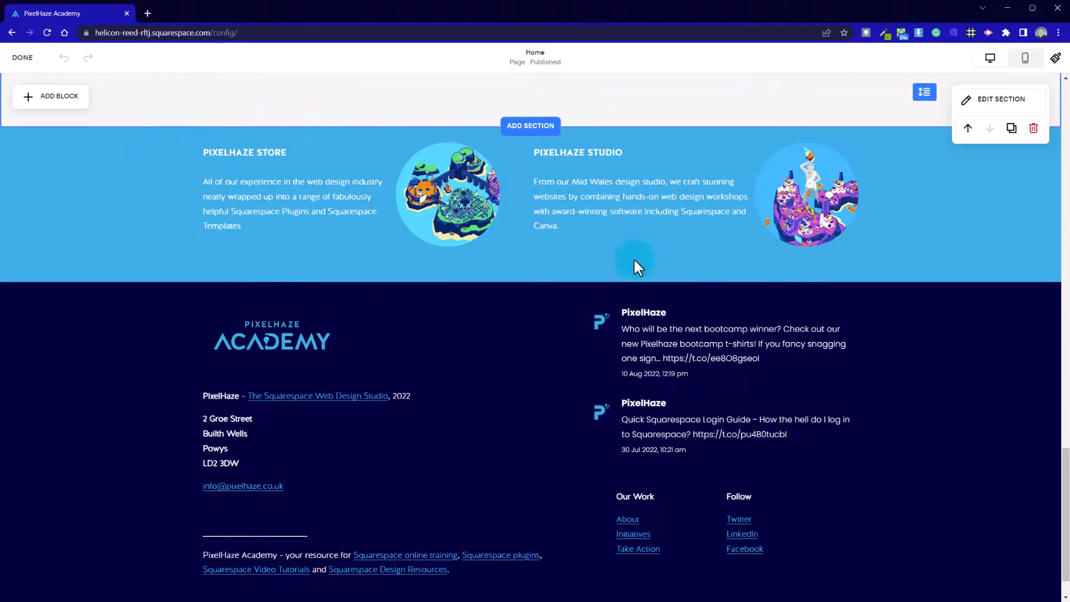
mouse_move(375, 242)
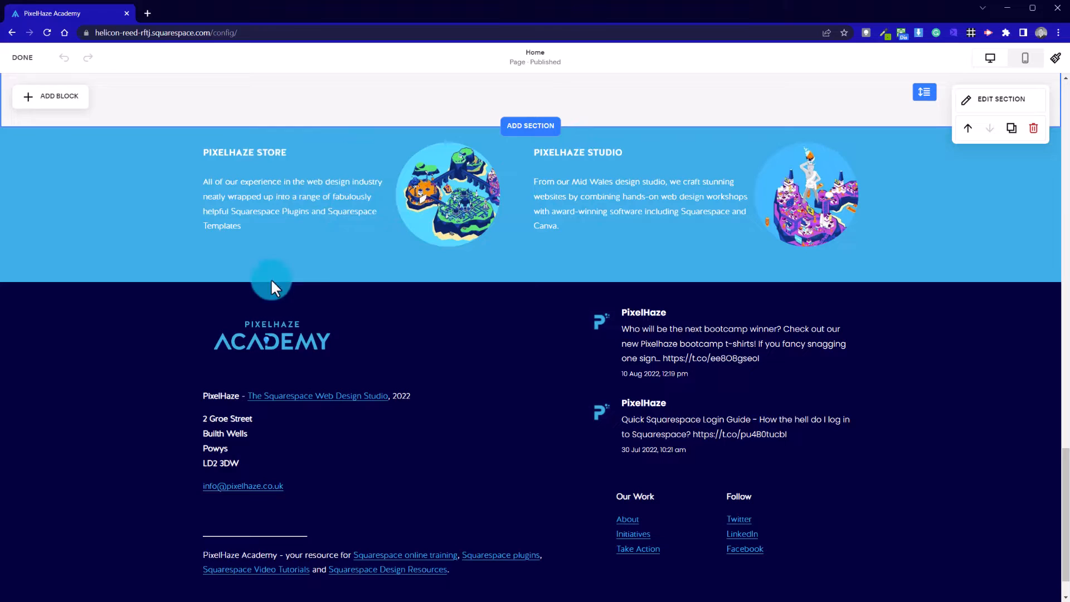
mouse_move(242, 275)
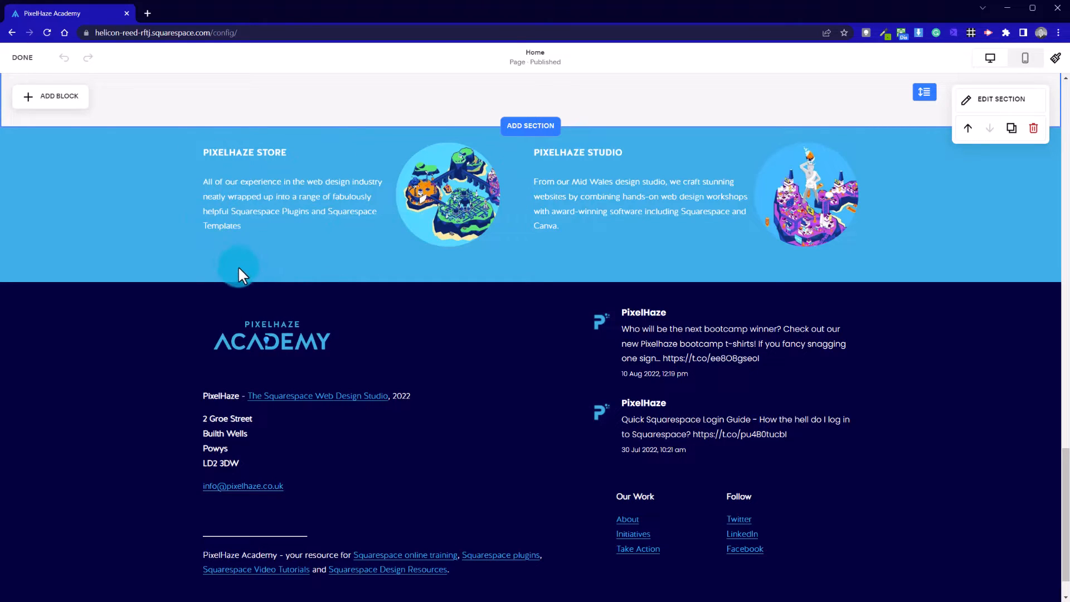
mouse_move(322, 302)
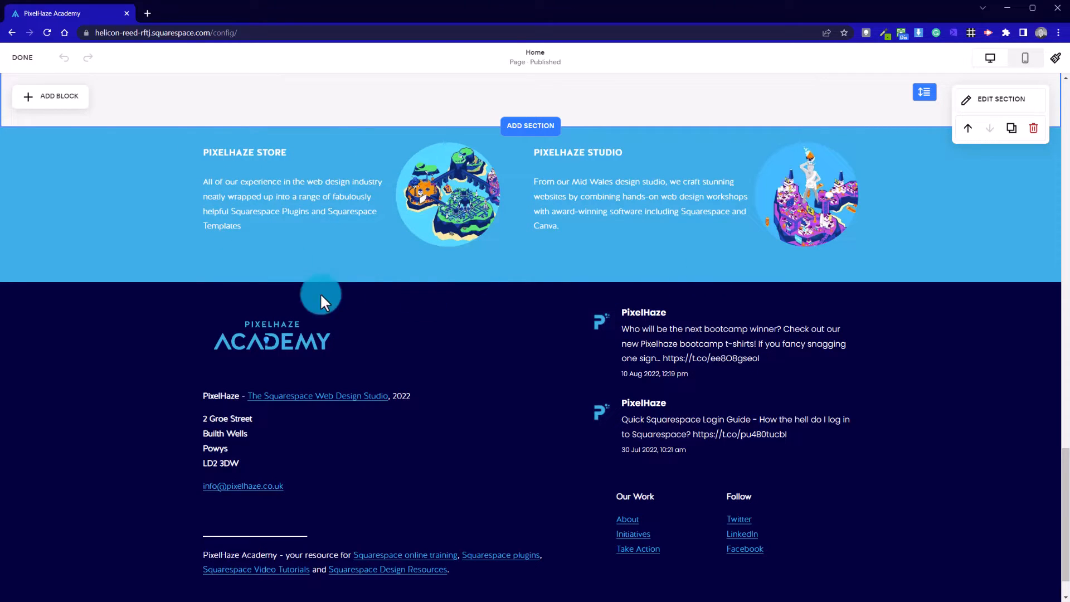
mouse_move(641, 232)
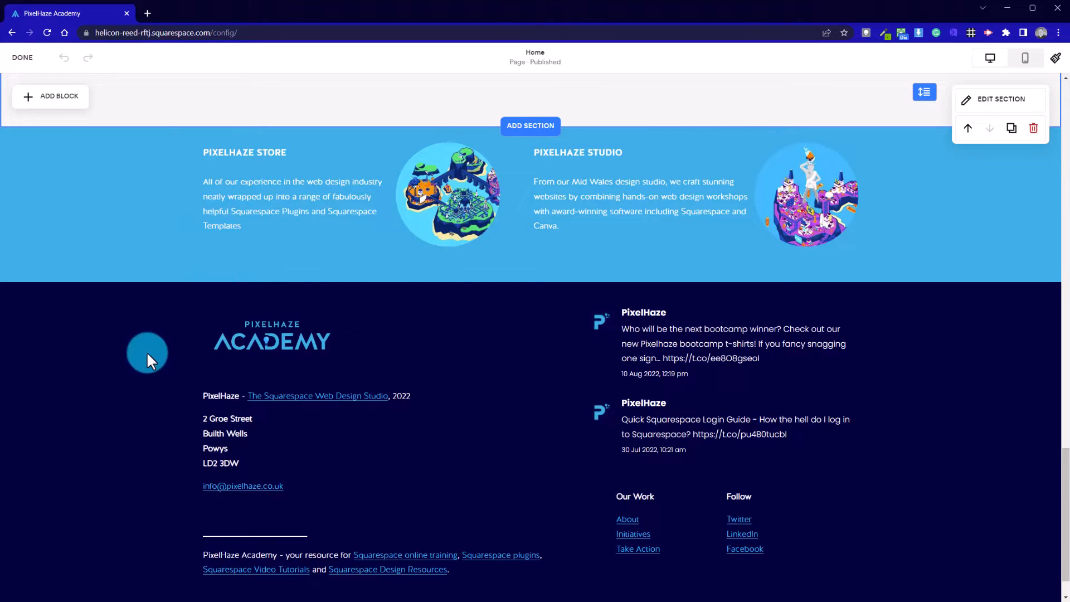
mouse_move(148, 251)
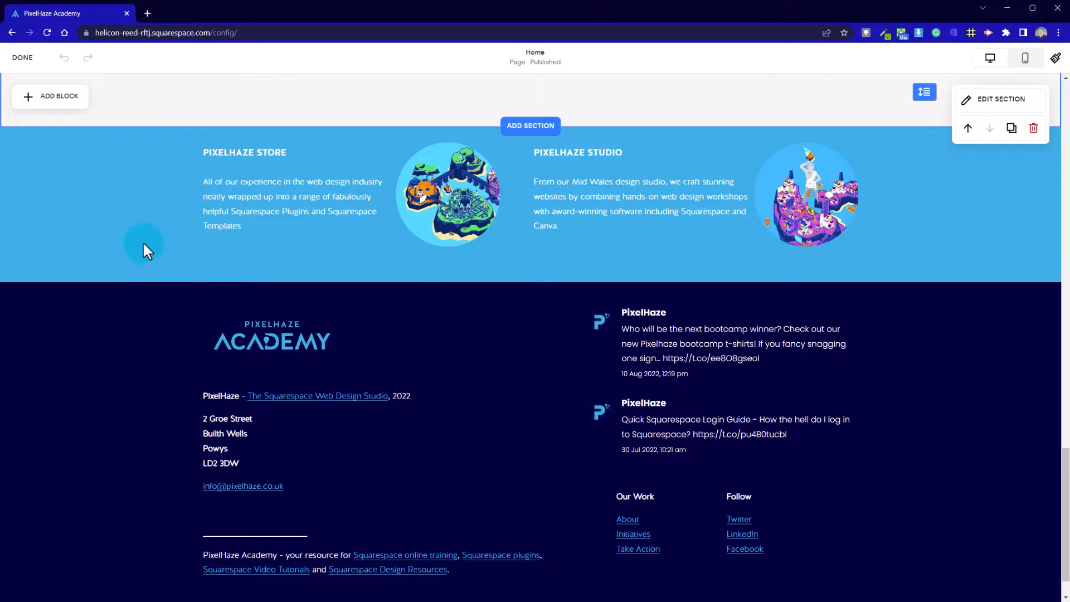
mouse_move(276, 282)
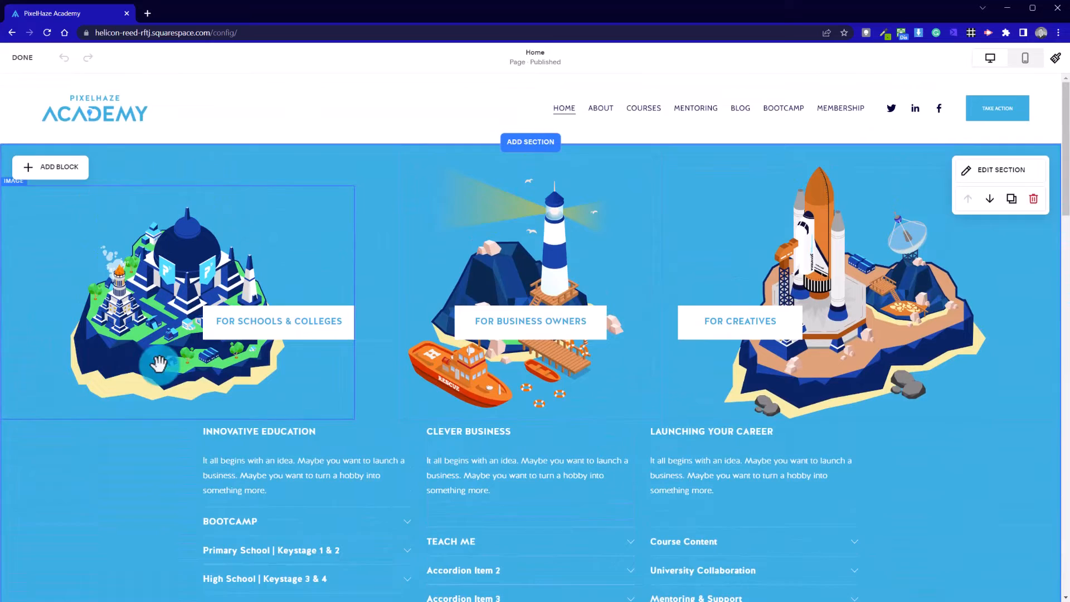
scroll("down", 3)
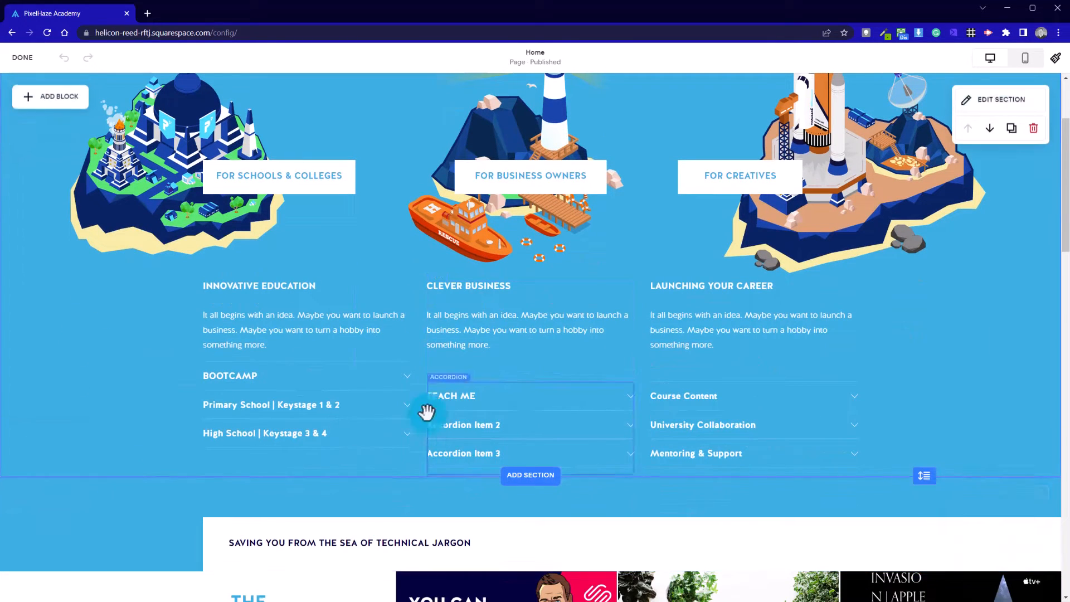
scroll("up", 3)
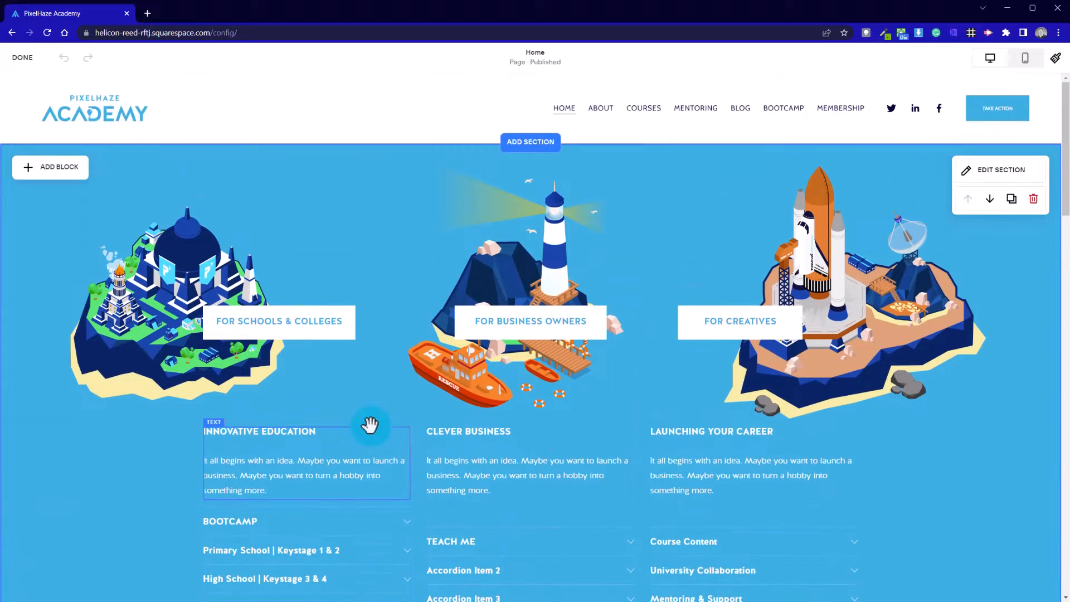
left_click(22, 57)
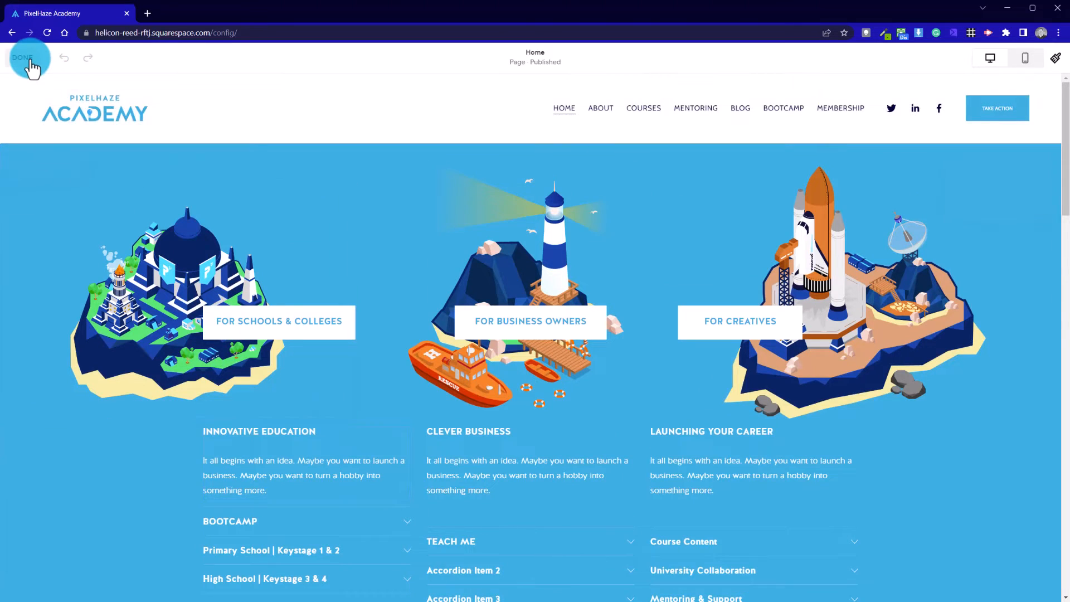
Step: Finish editing Home, go to Pages and select the blank New Page under Not Linked
left_click(22, 57)
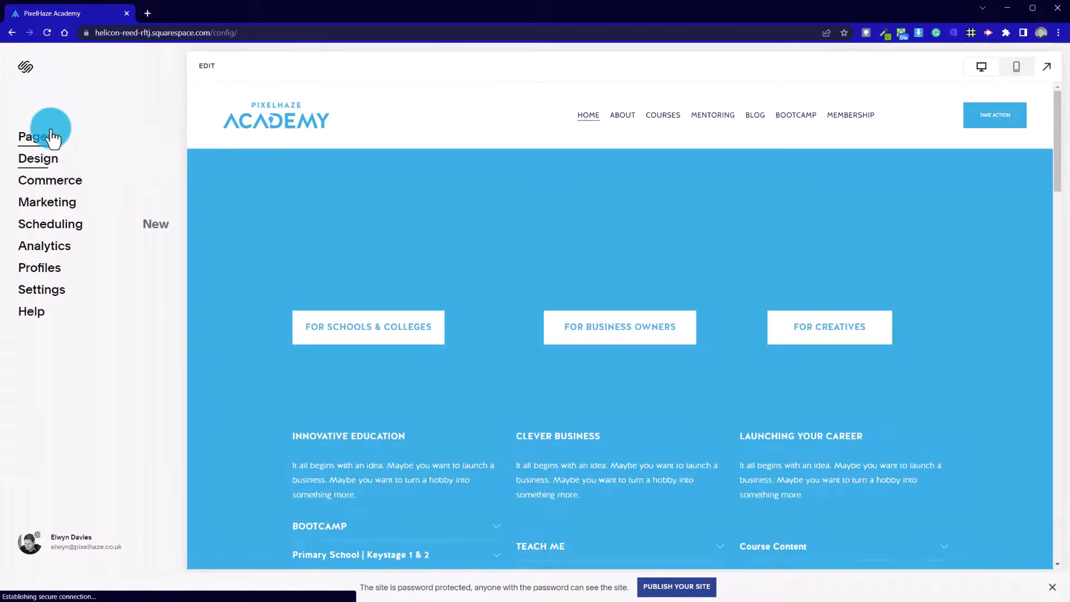
left_click(30, 136)
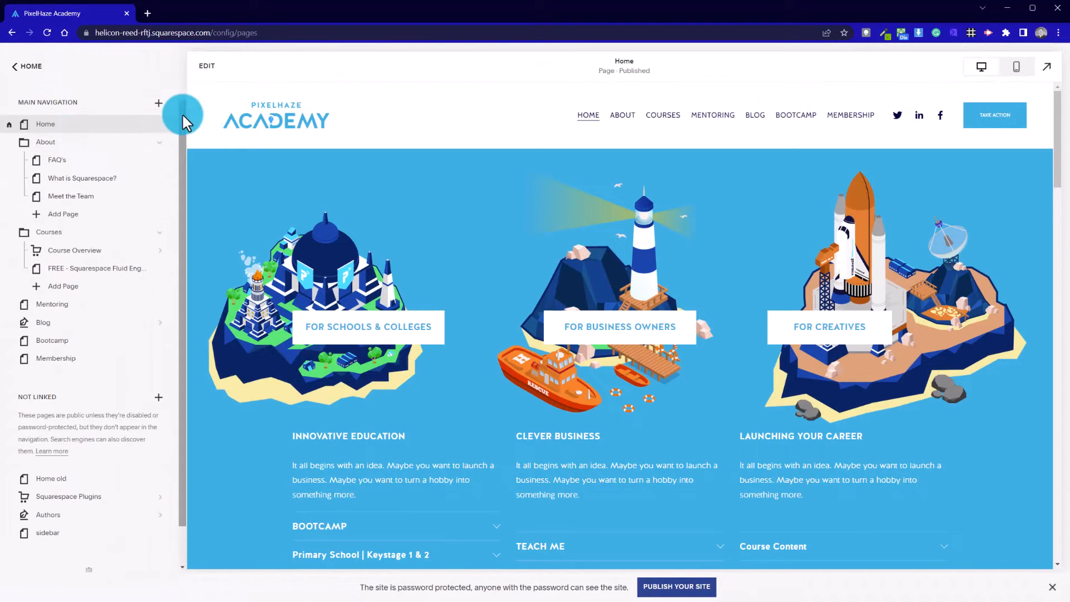
mouse_move(158, 397)
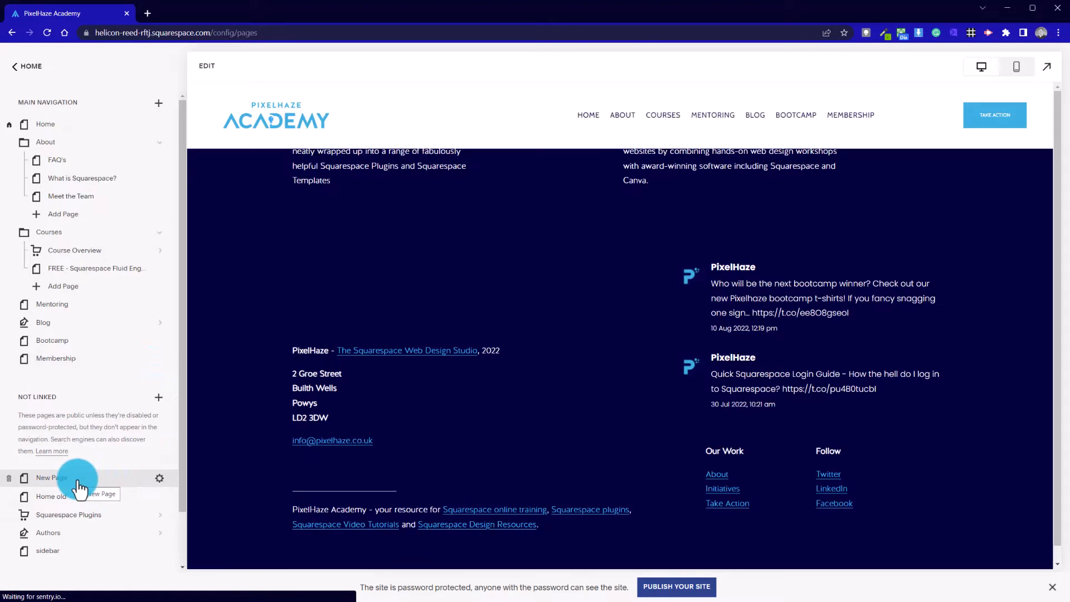
left_click(52, 478)
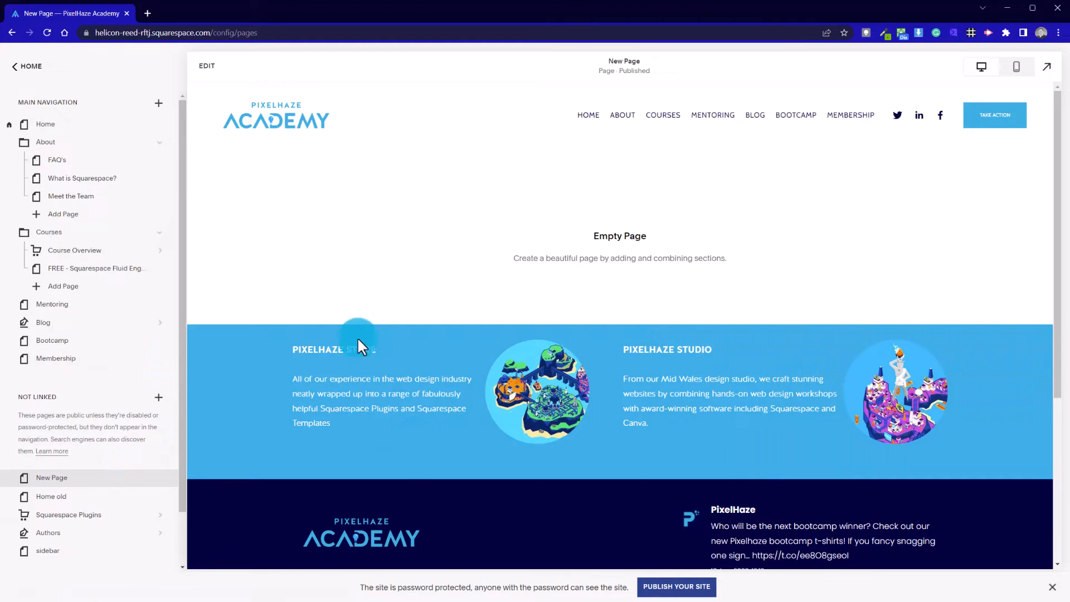
scroll("down", 3)
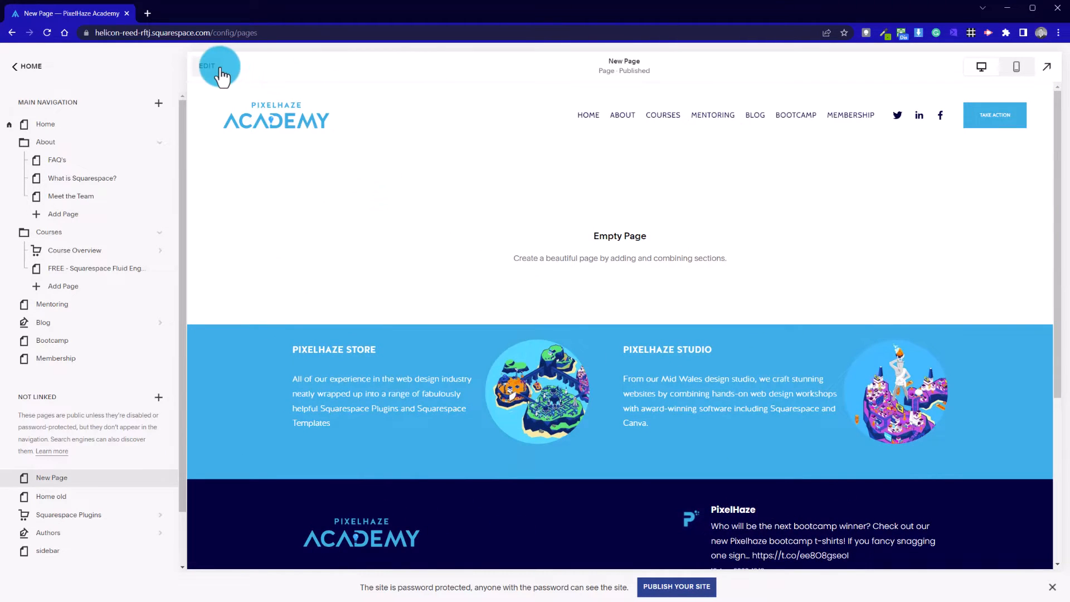
Step: Edit New Page and add a blank section from the Add a Section gallery at its top
left_click(207, 66)
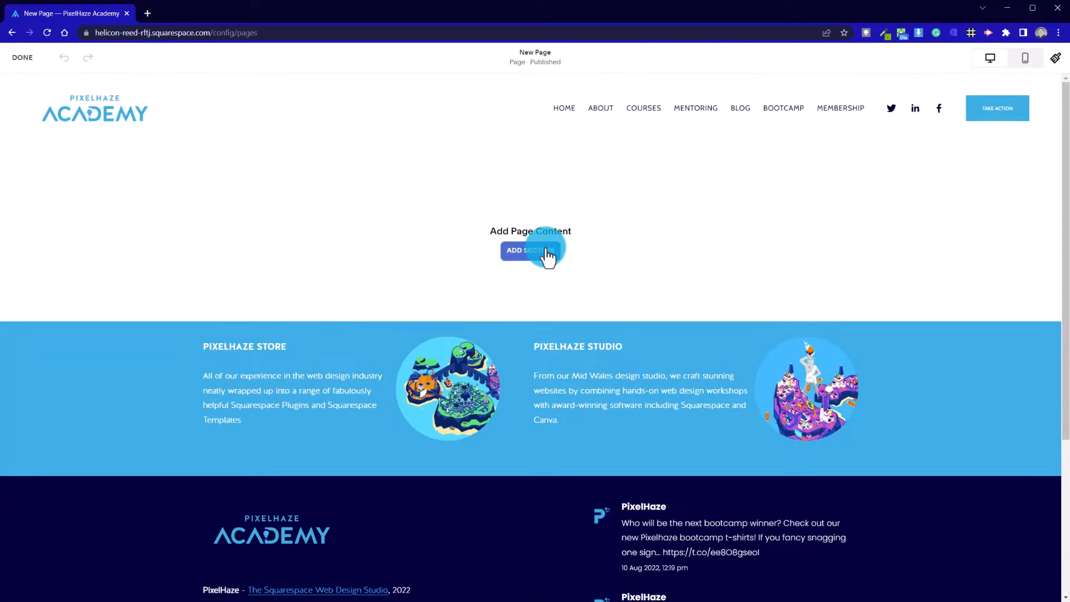
left_click(530, 251)
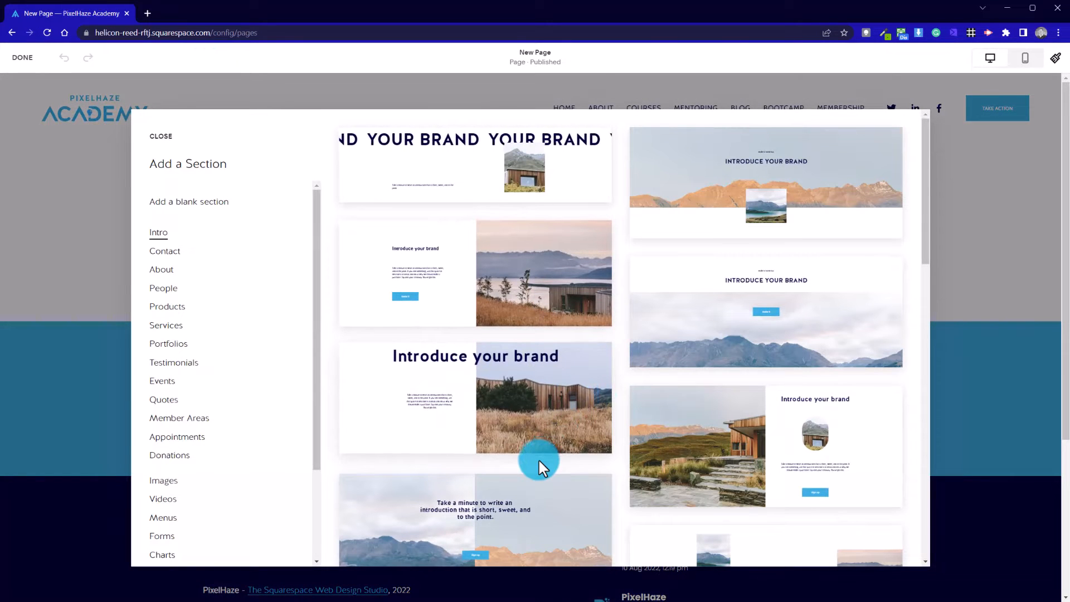
scroll("down", 3)
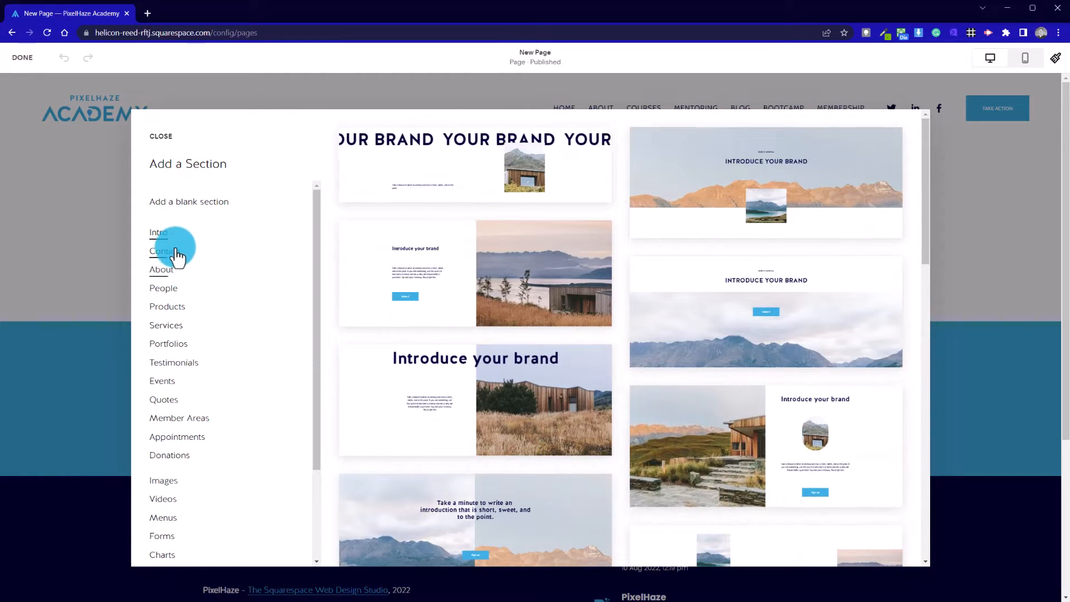
scroll("down", 3)
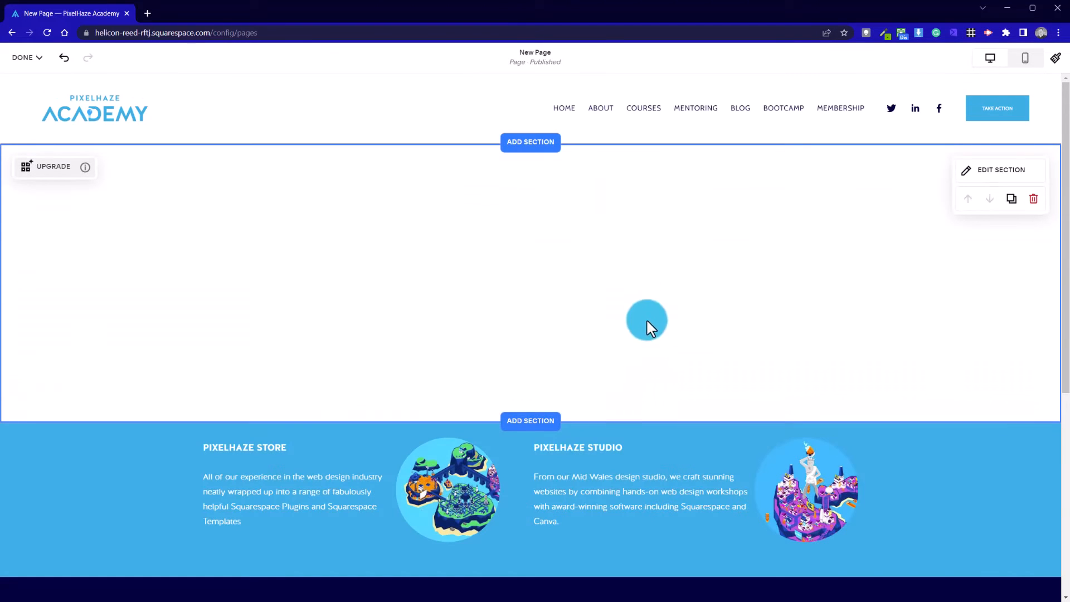
mouse_move(62, 170)
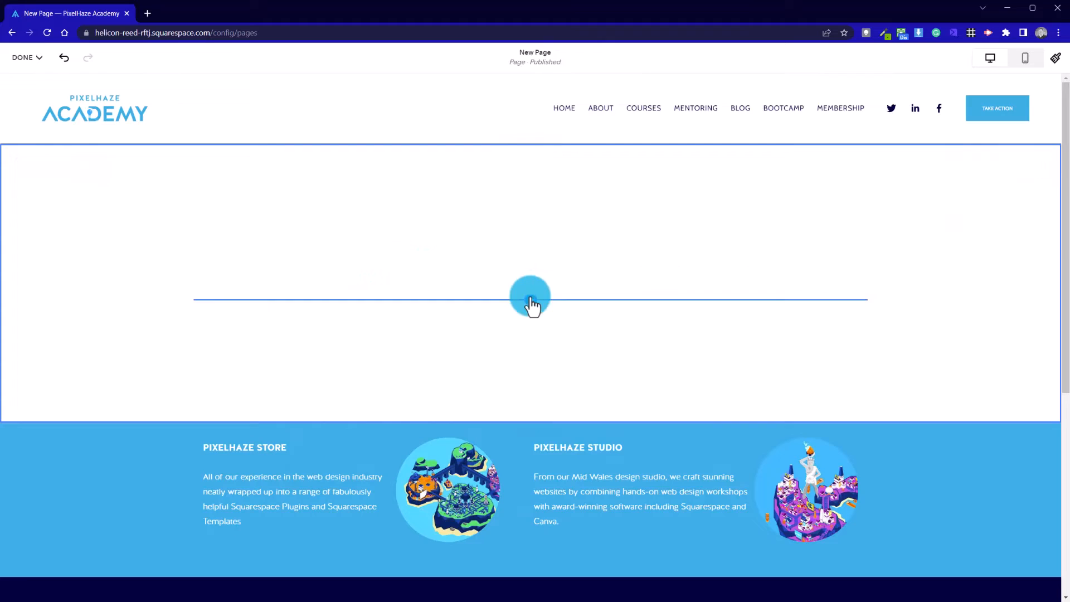
Step: Place a lorem ipsum Text block on the left and an Image placeholder with a Quote block on the right
left_click(531, 300)
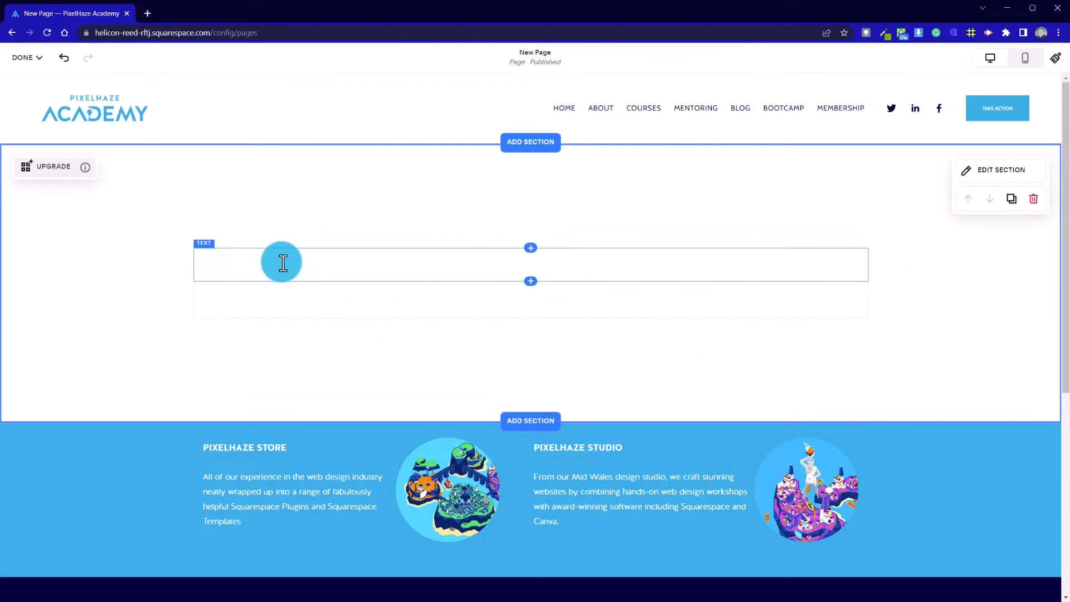
type(";ld")
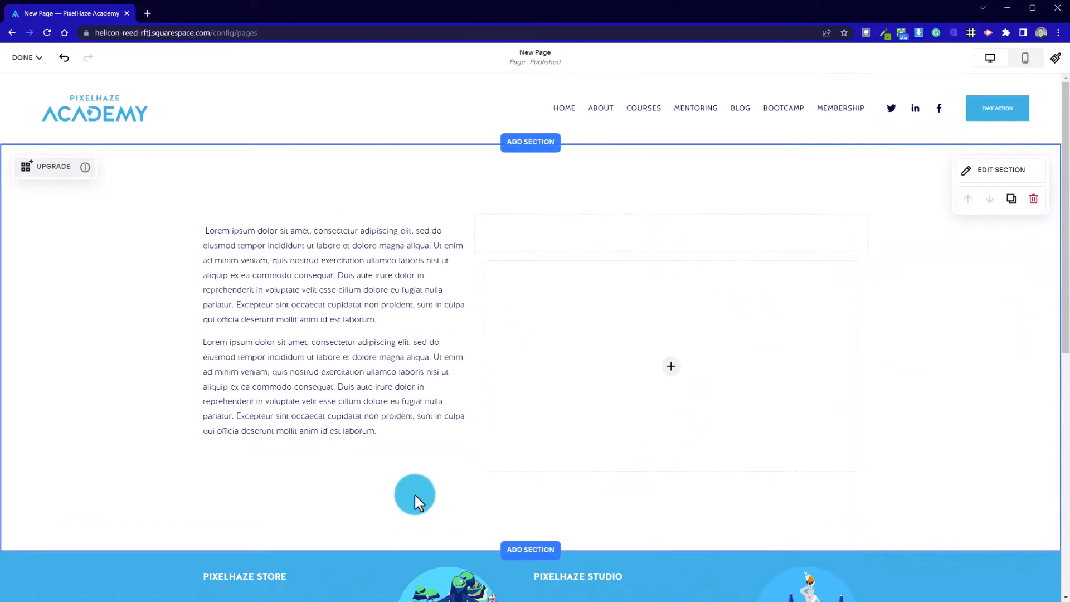
left_click(670, 366)
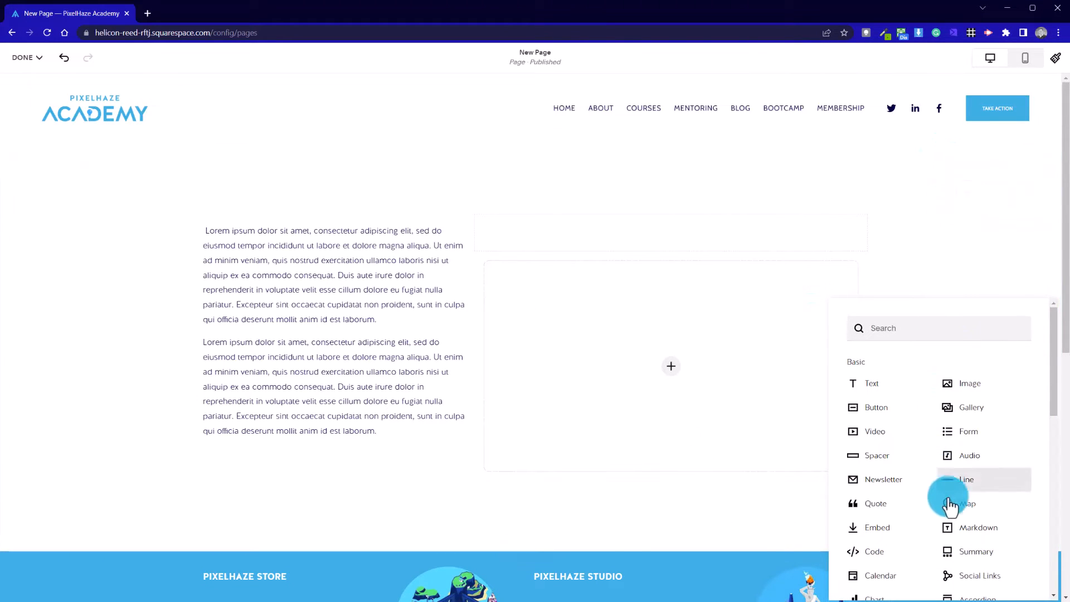
left_click(876, 503)
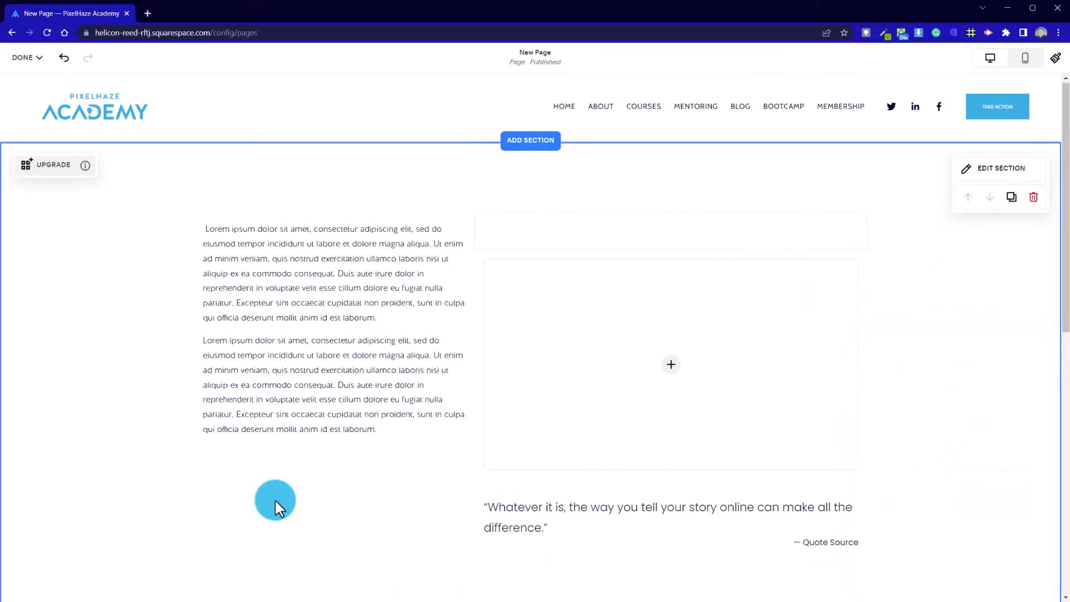
scroll("down", 3)
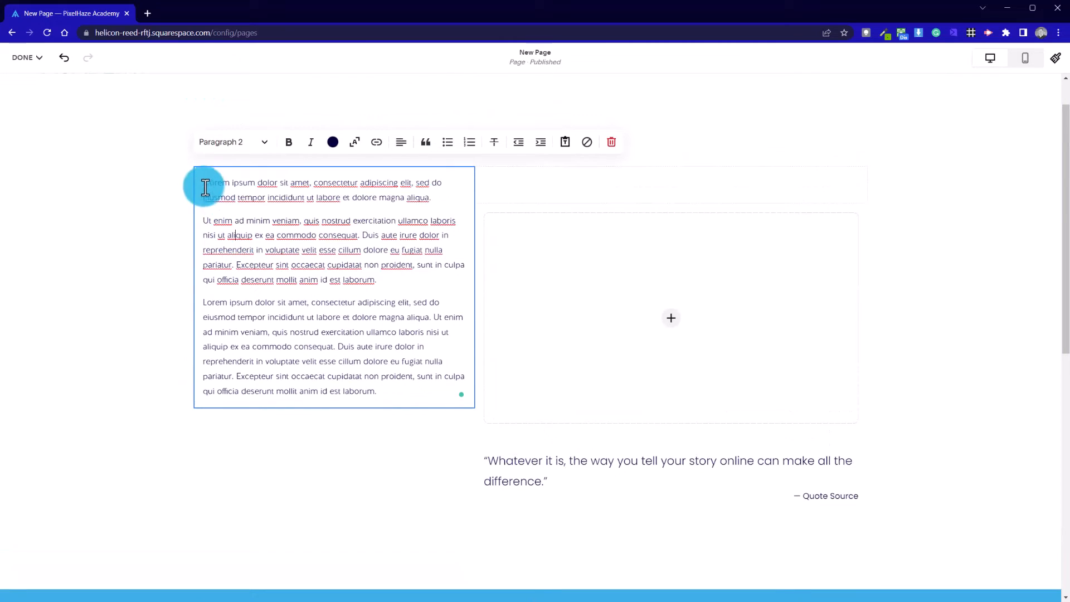
Step: Select the opening lorem ipsum sentence to style it as a bold heading
left_click_drag(205, 181, 430, 197)
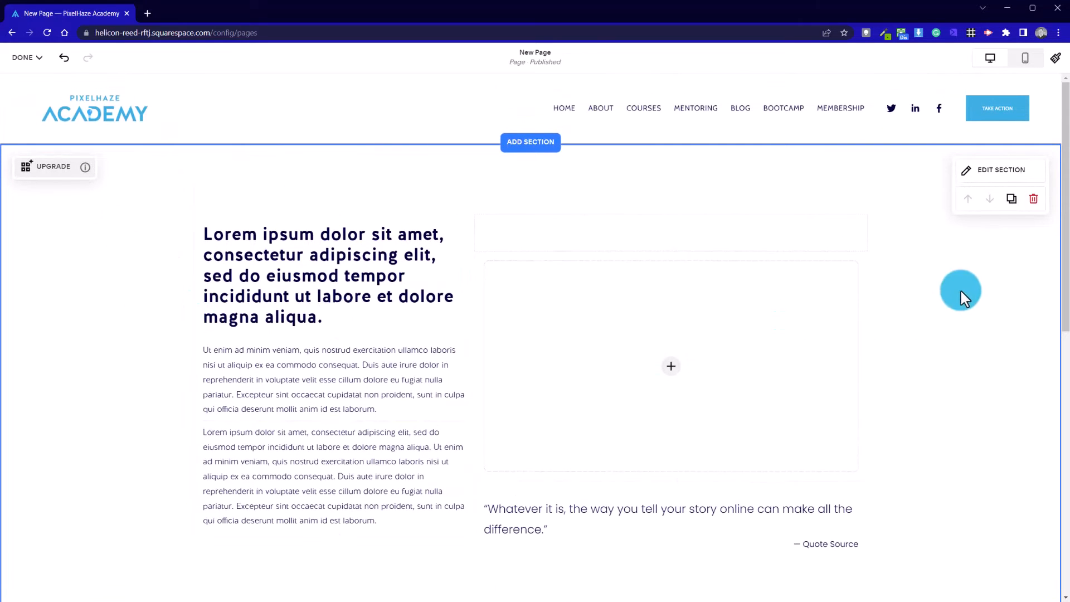
mouse_move(567, 227)
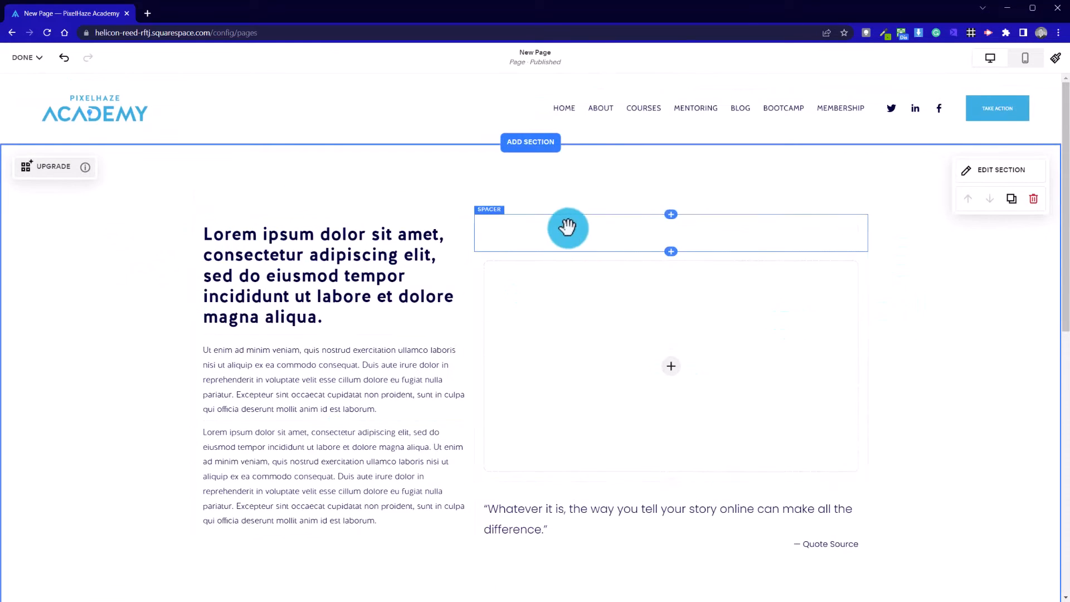
mouse_move(574, 247)
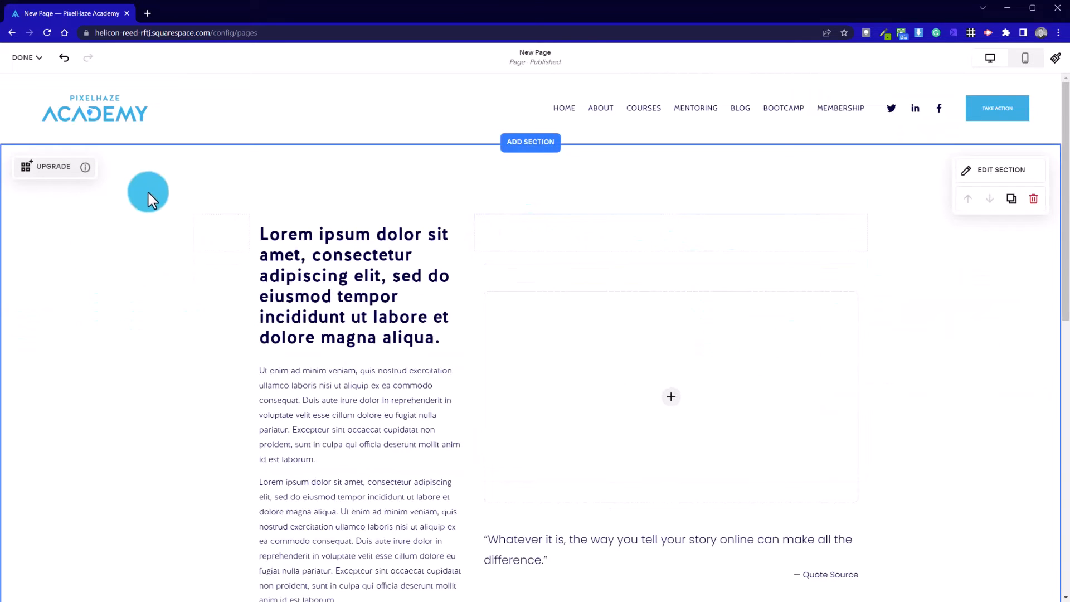
mouse_move(762, 188)
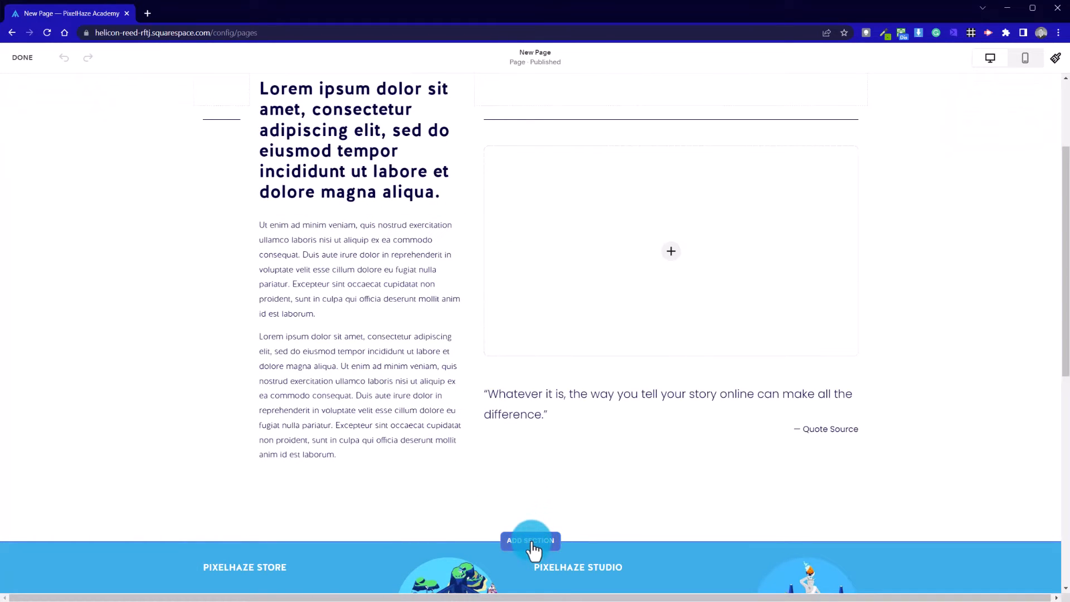
Step: Add a blank section below the layout and go to its Colors settings
left_click(531, 540)
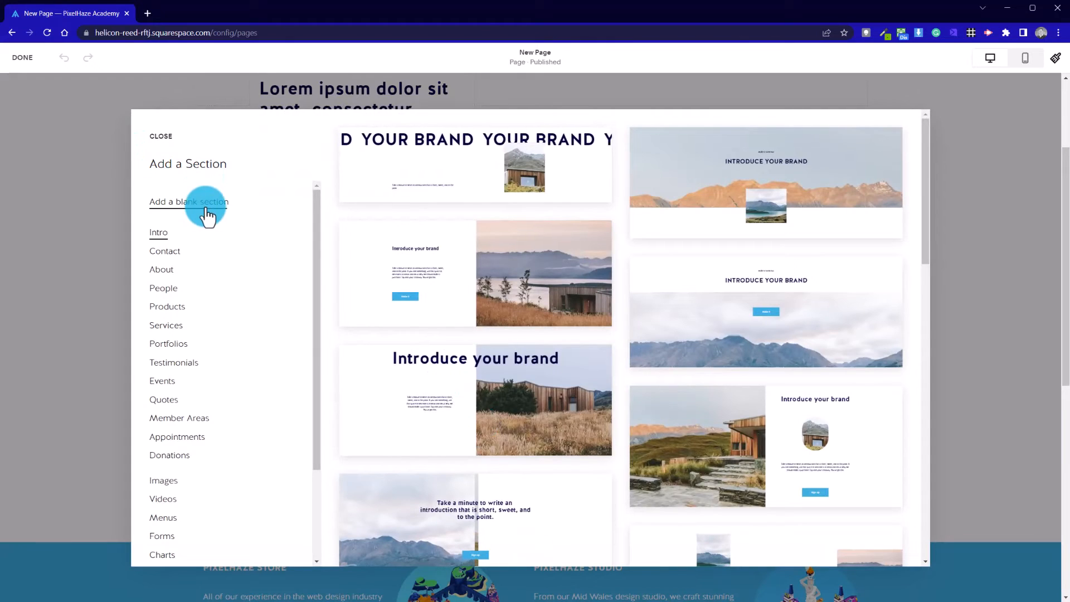
left_click(189, 201)
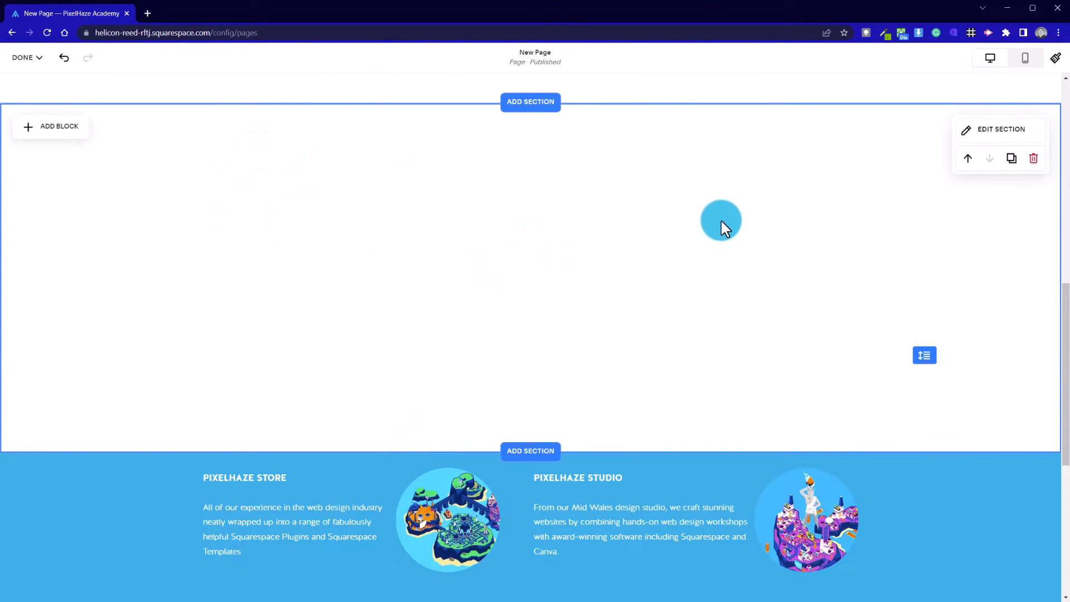
left_click(1001, 129)
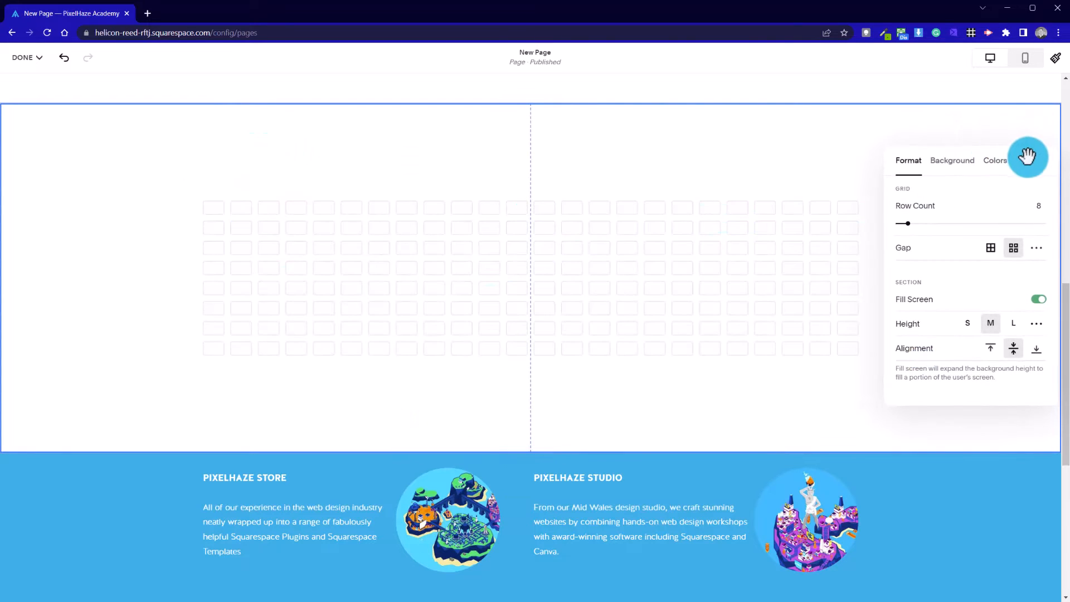
left_click(995, 160)
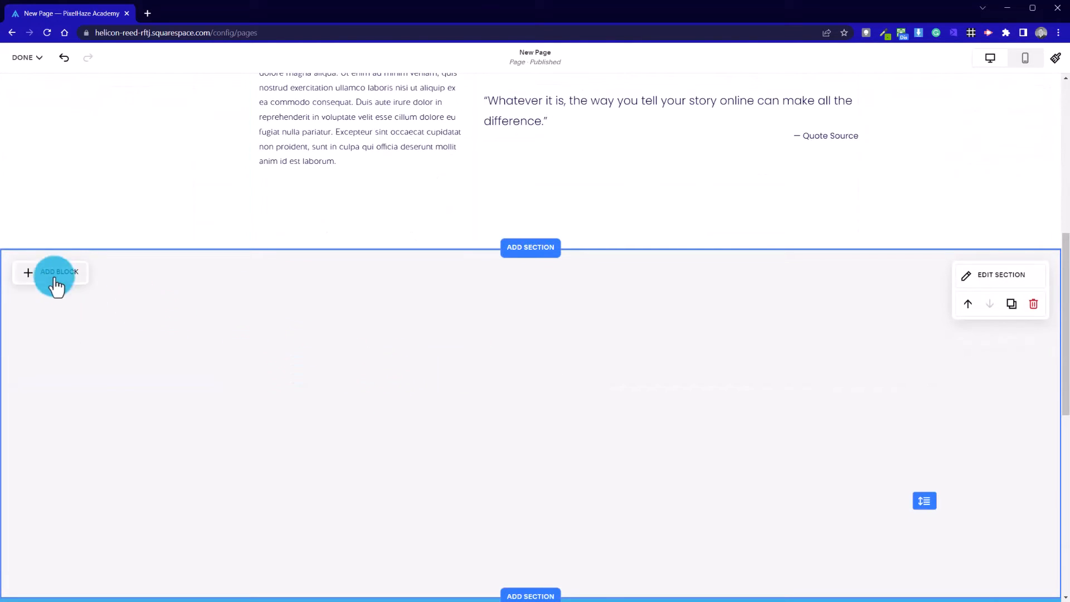
mouse_move(576, 513)
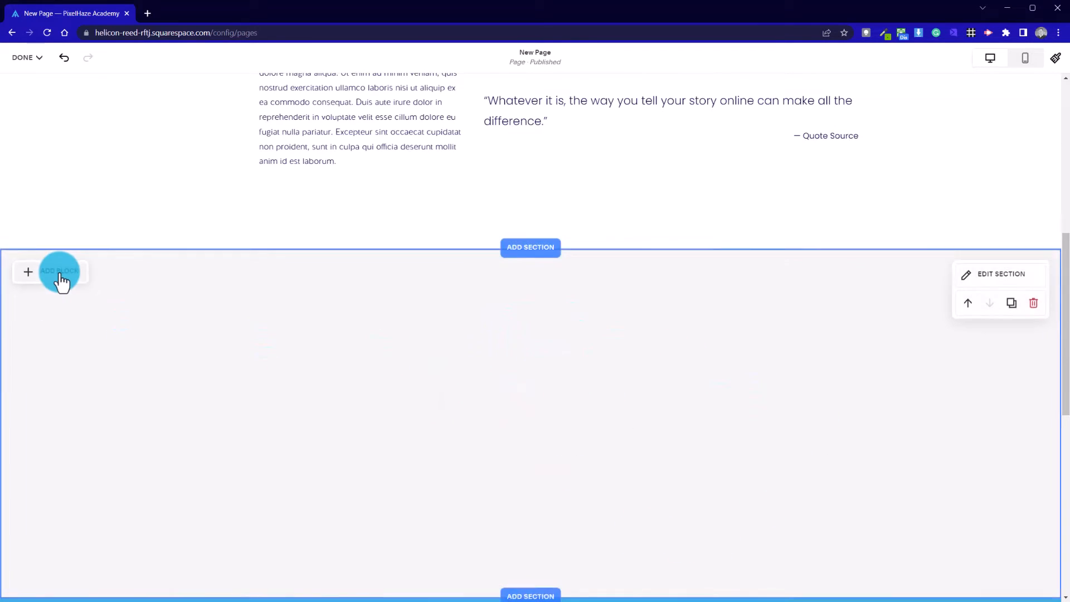
Step: Add a Text block in the grey section ready for the lorem ipsum heading and paragraphs
left_click(58, 271)
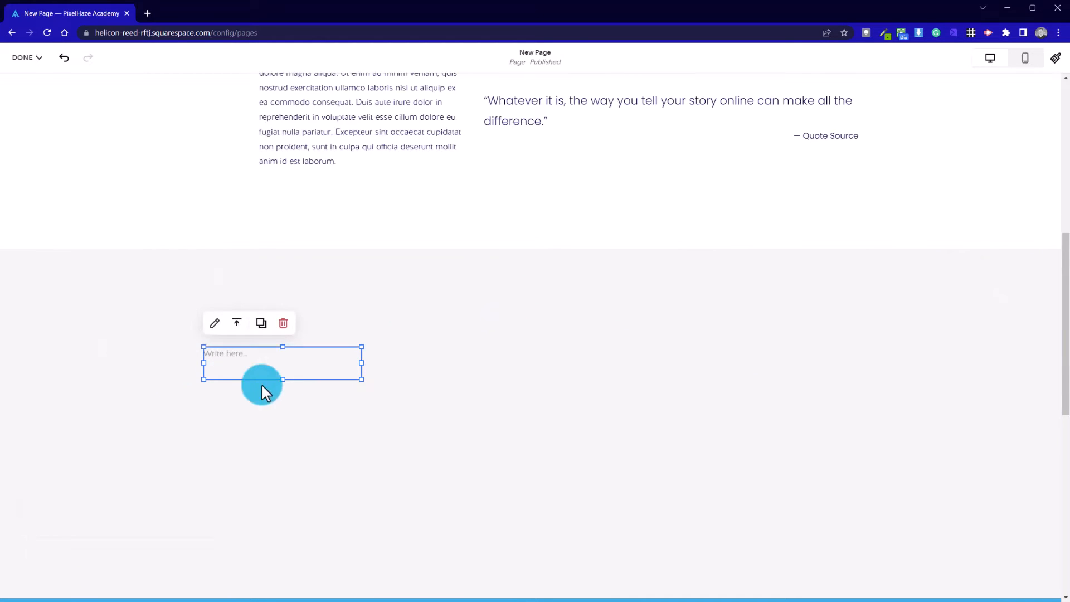
left_click(282, 362)
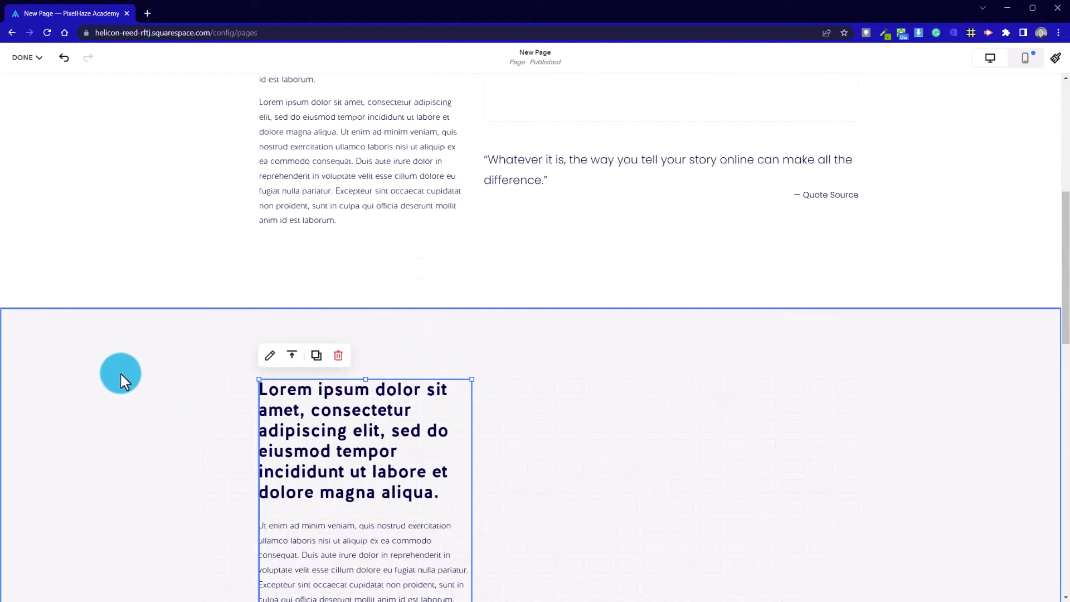
left_click(122, 374)
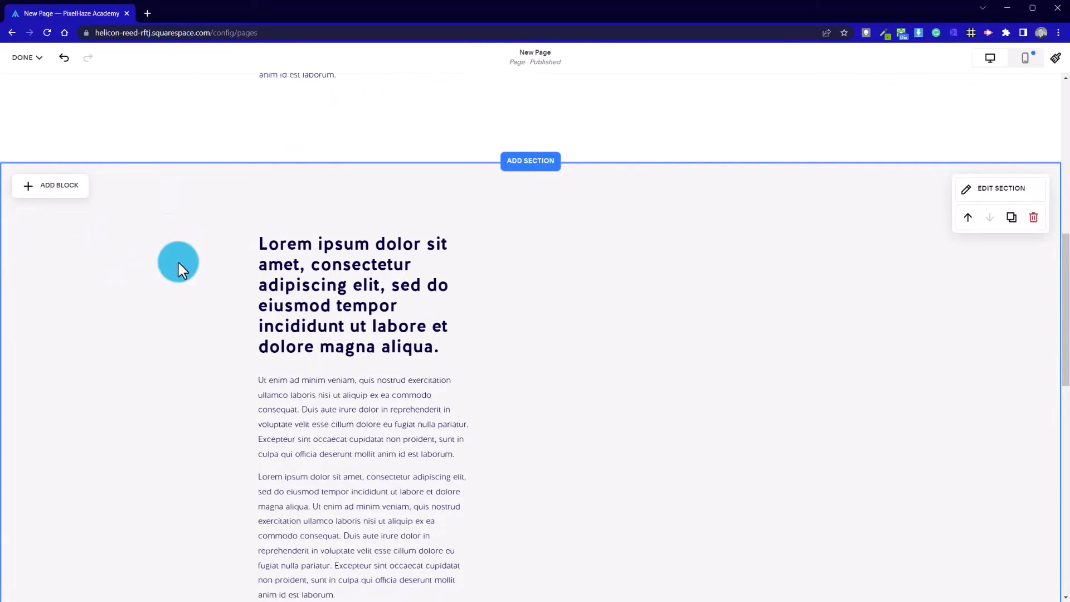
mouse_move(96, 242)
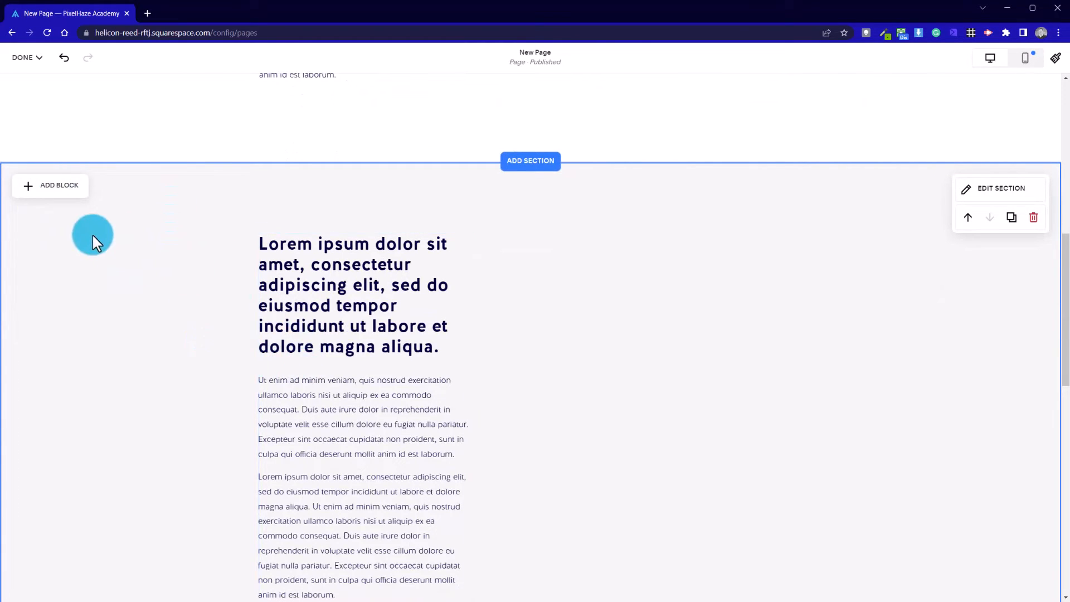
left_click(51, 185)
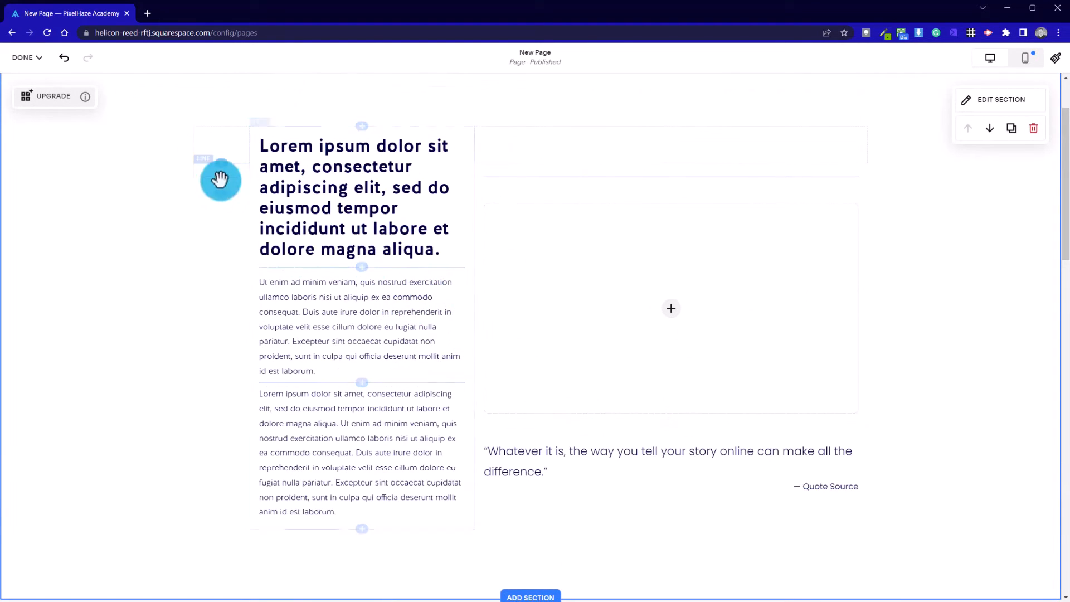
Step: Add a Line block in the Fluid Engine section beside the heading text block
scroll("down", 3)
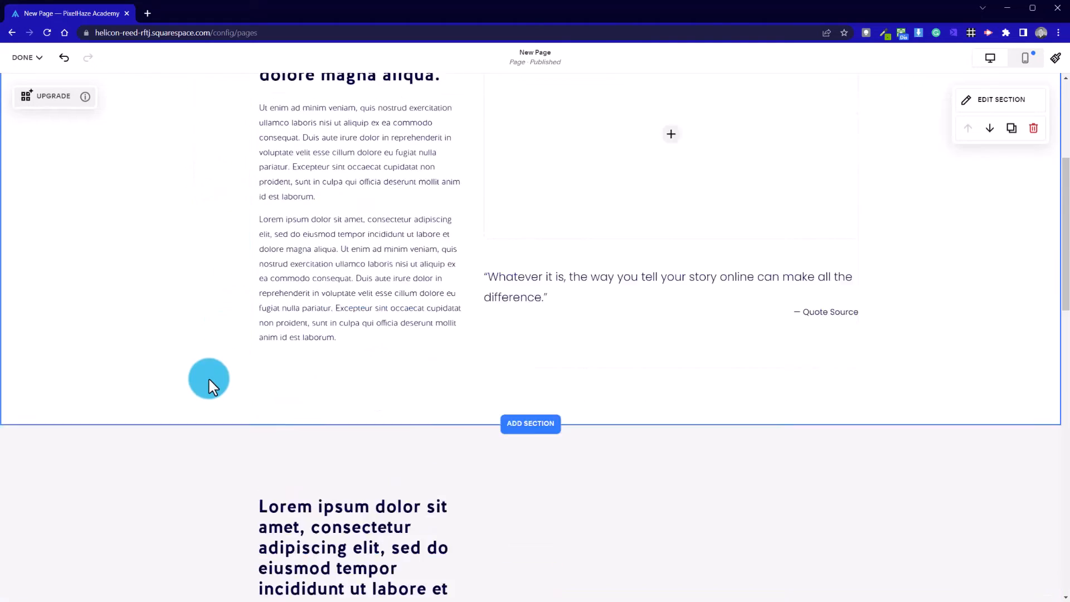
left_click(208, 379)
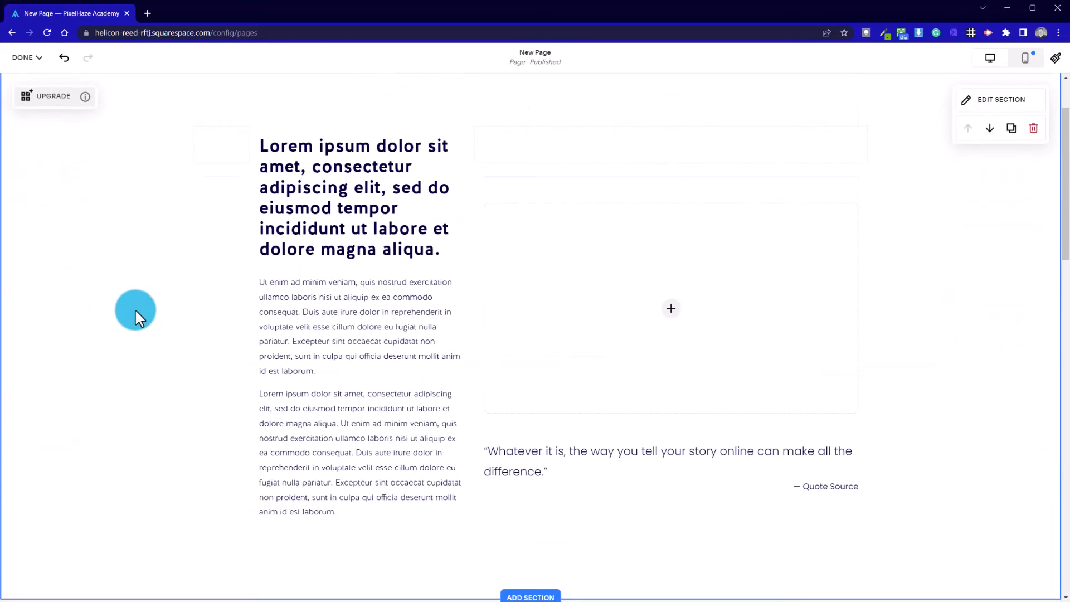
mouse_move(221, 146)
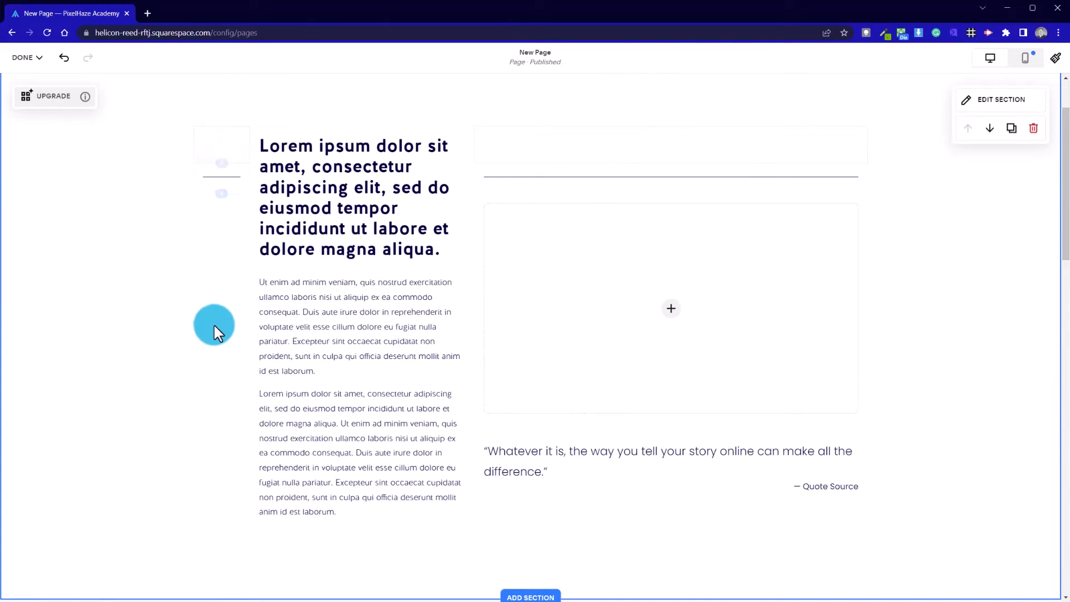
scroll("down", 3)
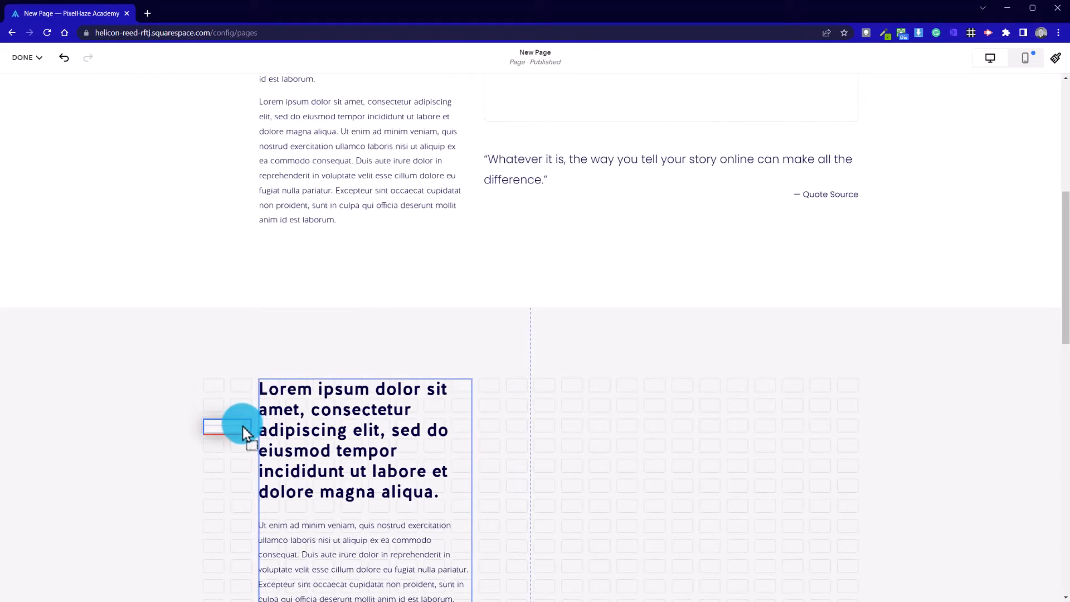
Step: Drop the short line left of the heading, duplicate it and move the copy to the heading's right
left_click(241, 426)
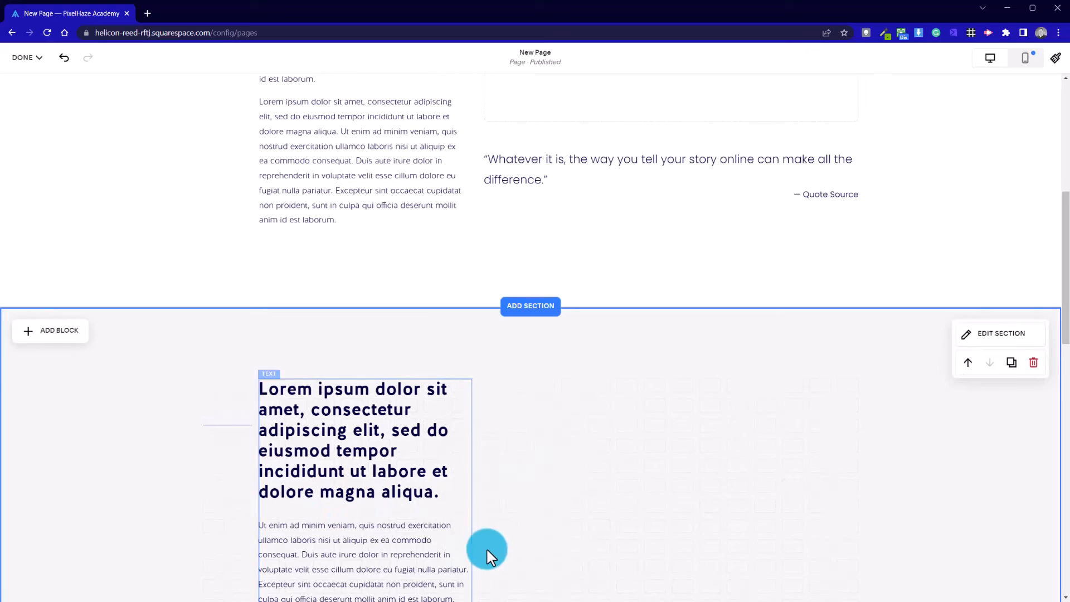
left_click(363, 450)
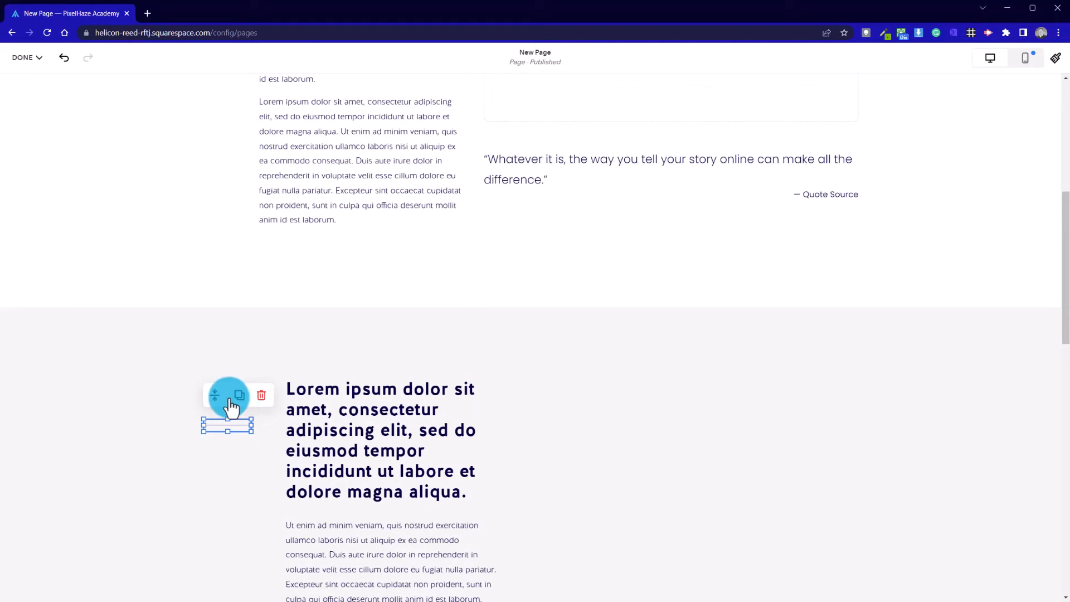
mouse_move(238, 396)
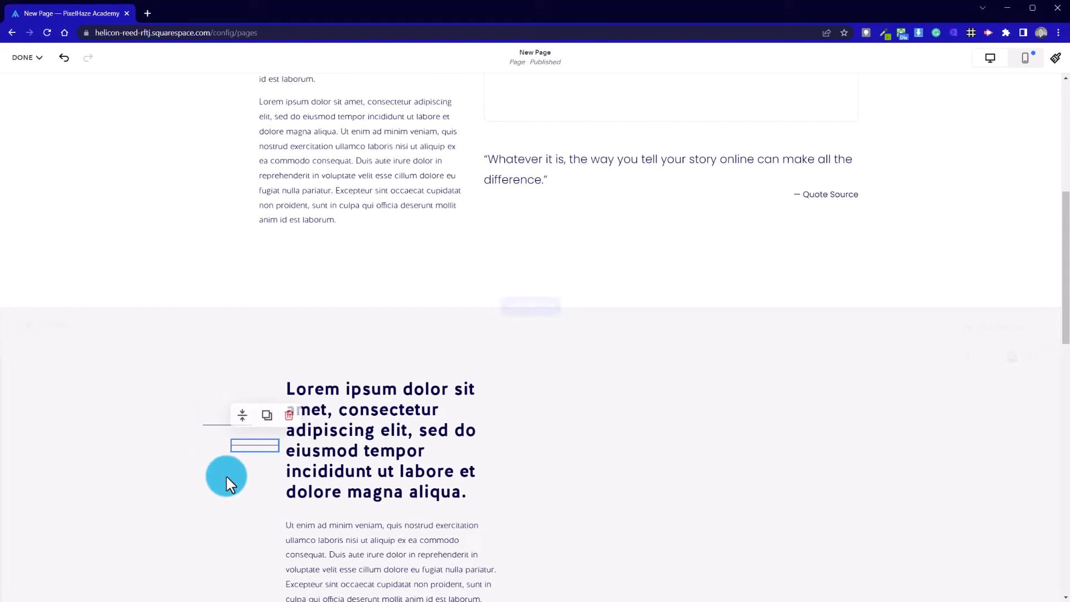
left_click_drag(226, 476, 540, 434)
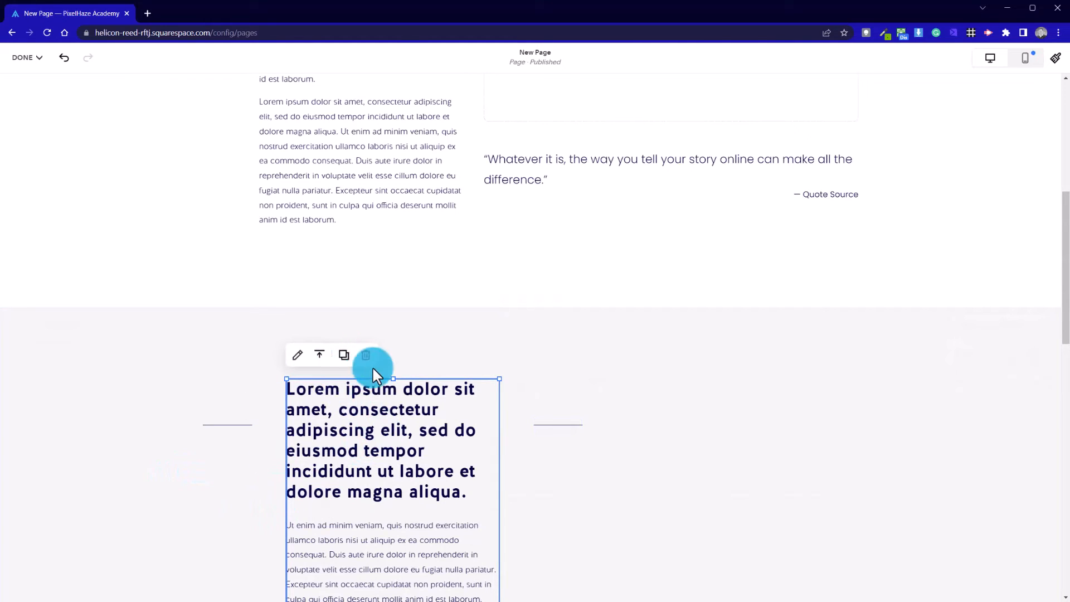
mouse_move(245, 404)
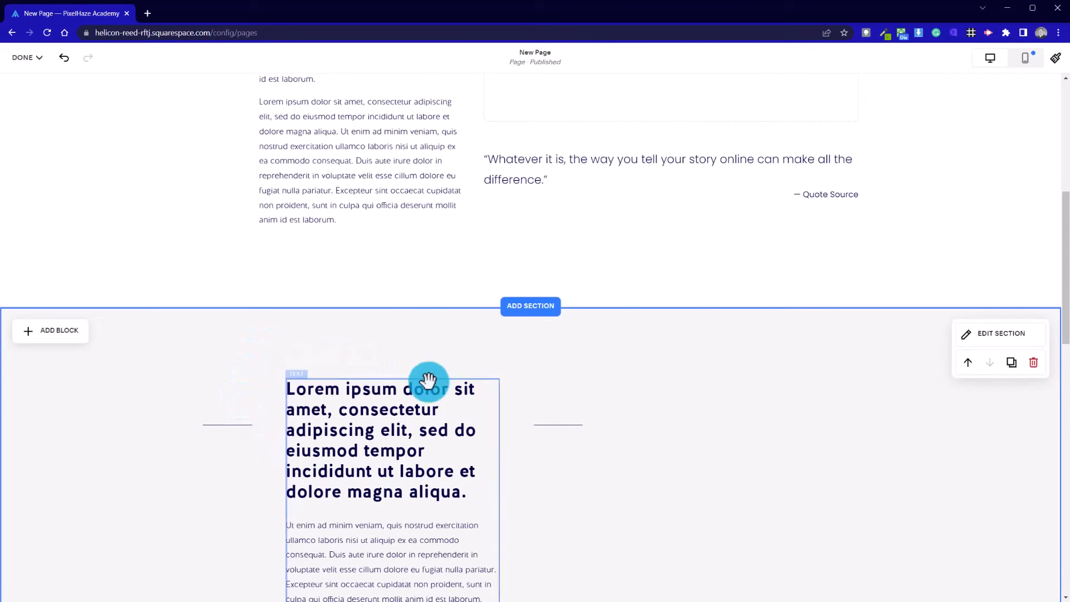
scroll("down", 3)
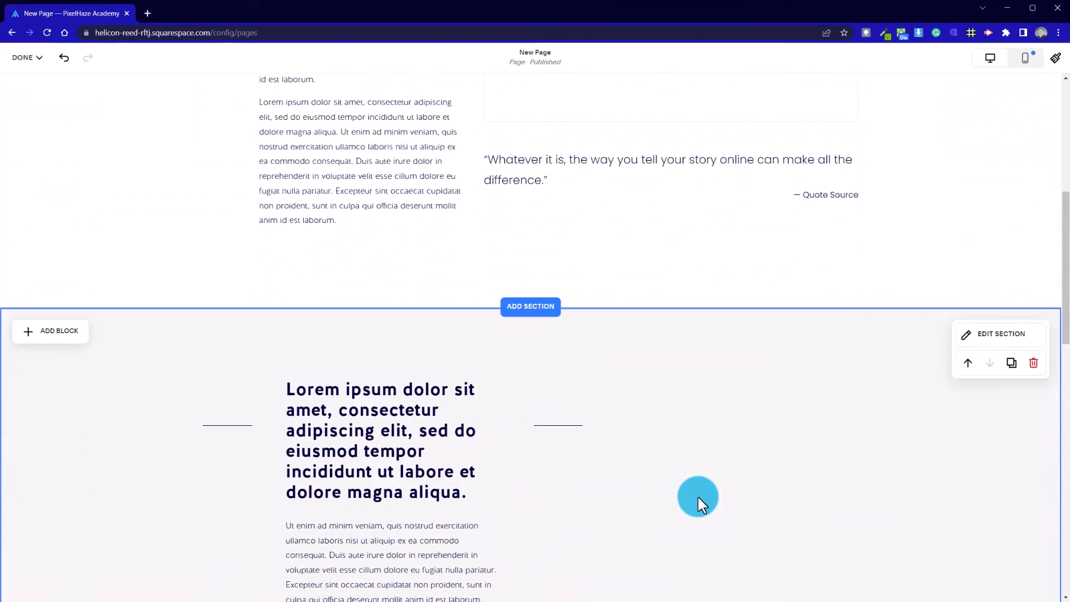
scroll("down", 3)
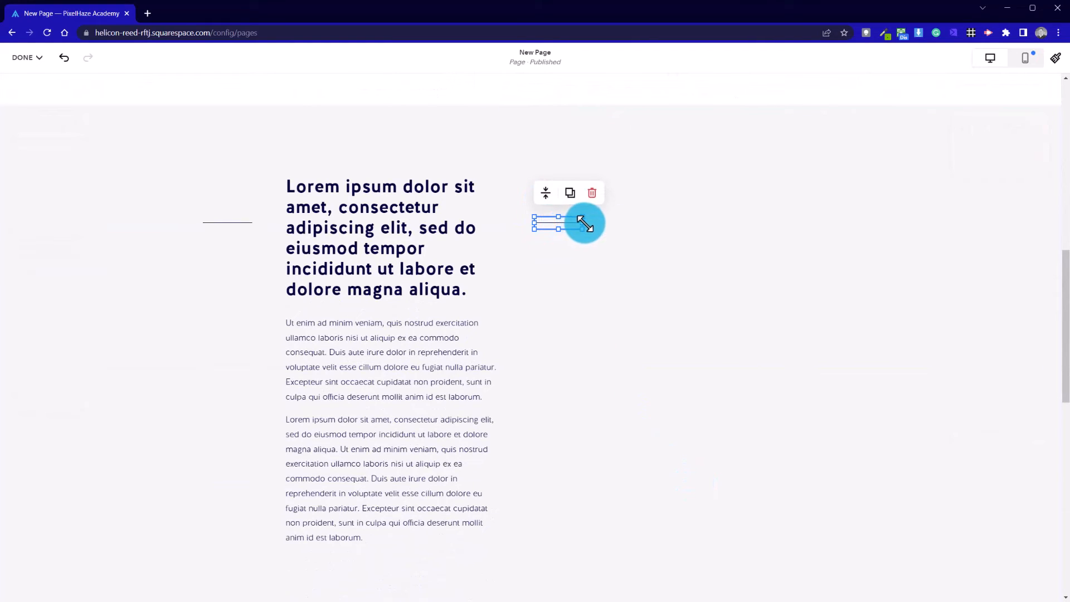
Step: Stretch the right line across the right column and place a wide empty Image block below it
left_click_drag(579, 225, 881, 232)
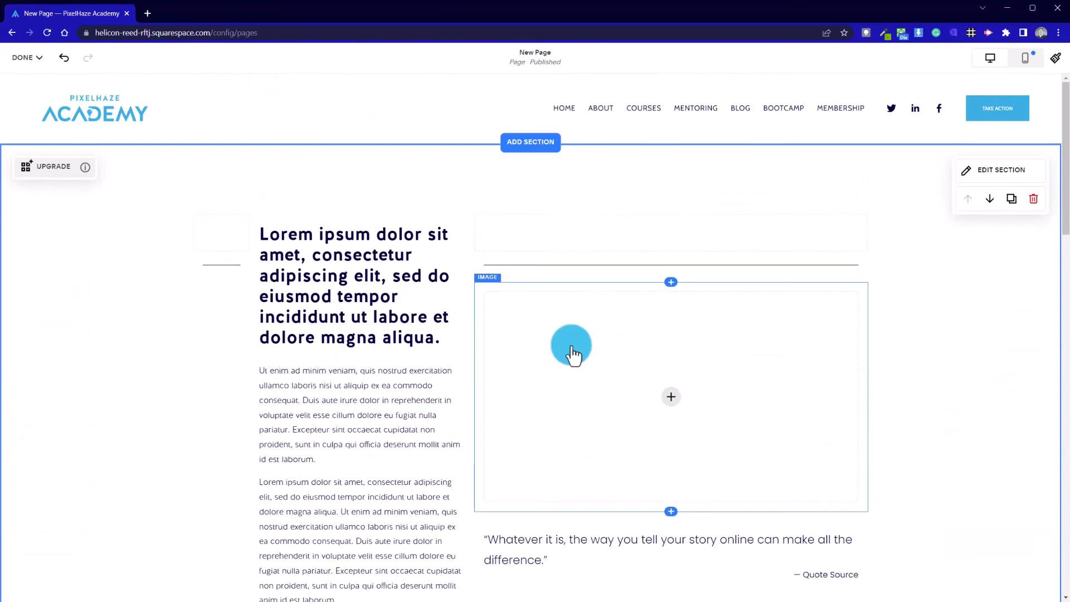
scroll("down", 3)
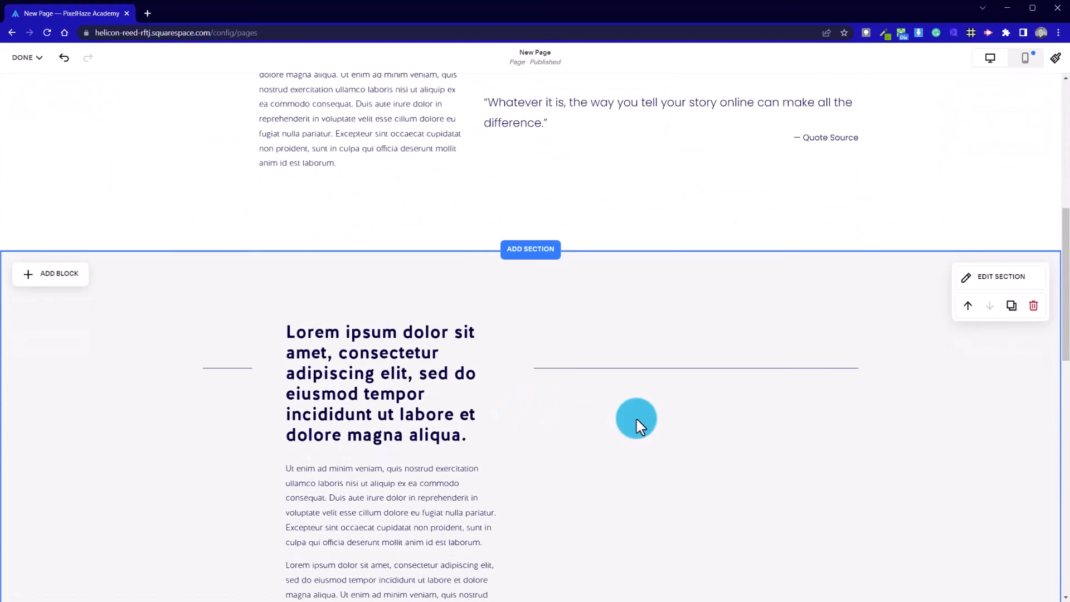
left_click(59, 274)
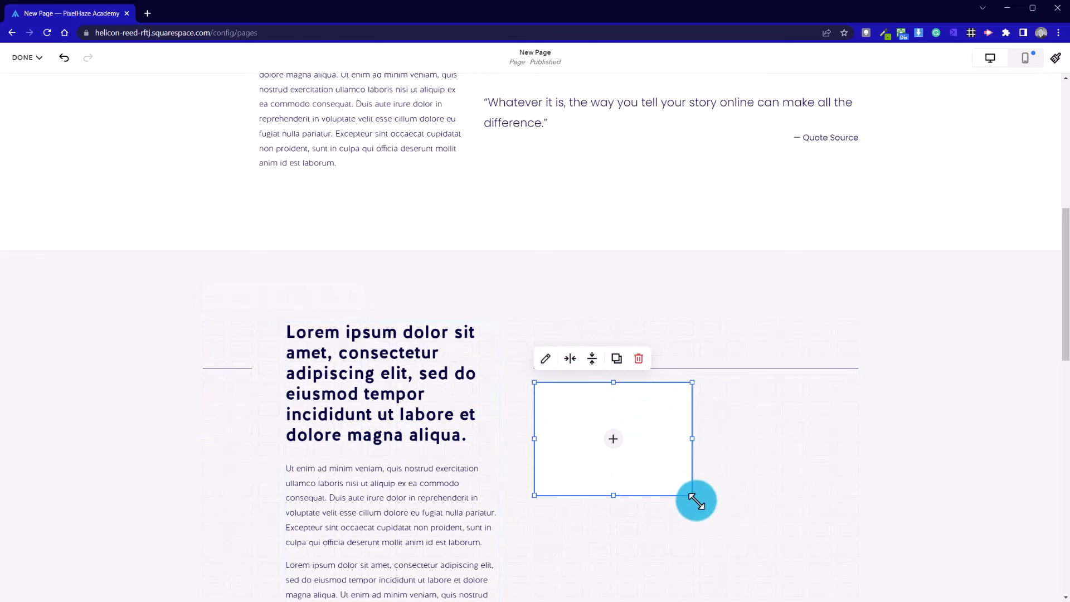
left_click_drag(692, 498, 855, 554)
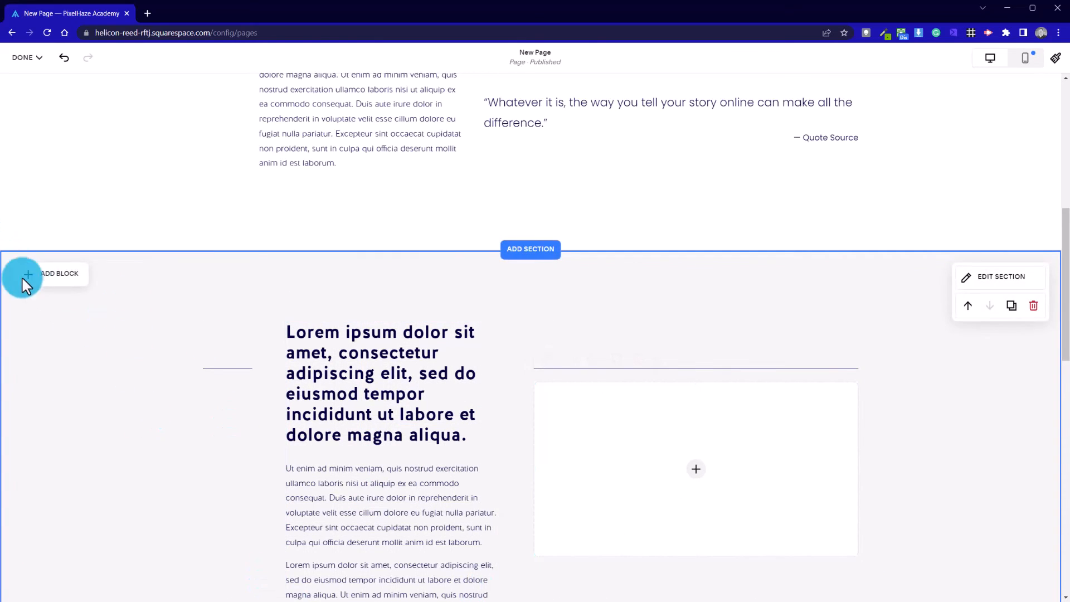
Step: Widen the Quote block with its source to span the right column under the image
scroll("down", 3)
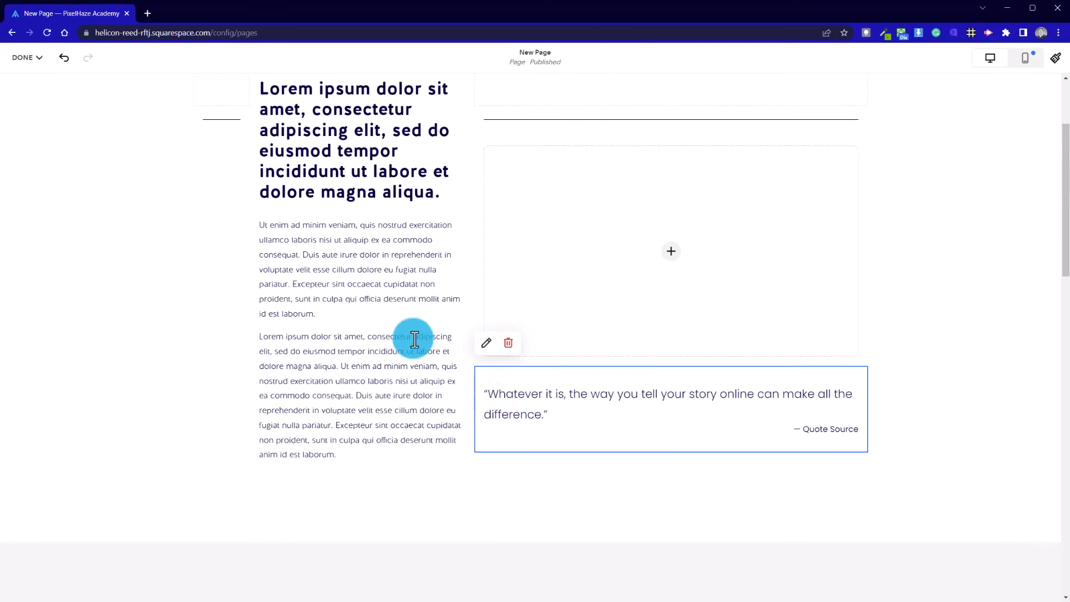
scroll("down", 3)
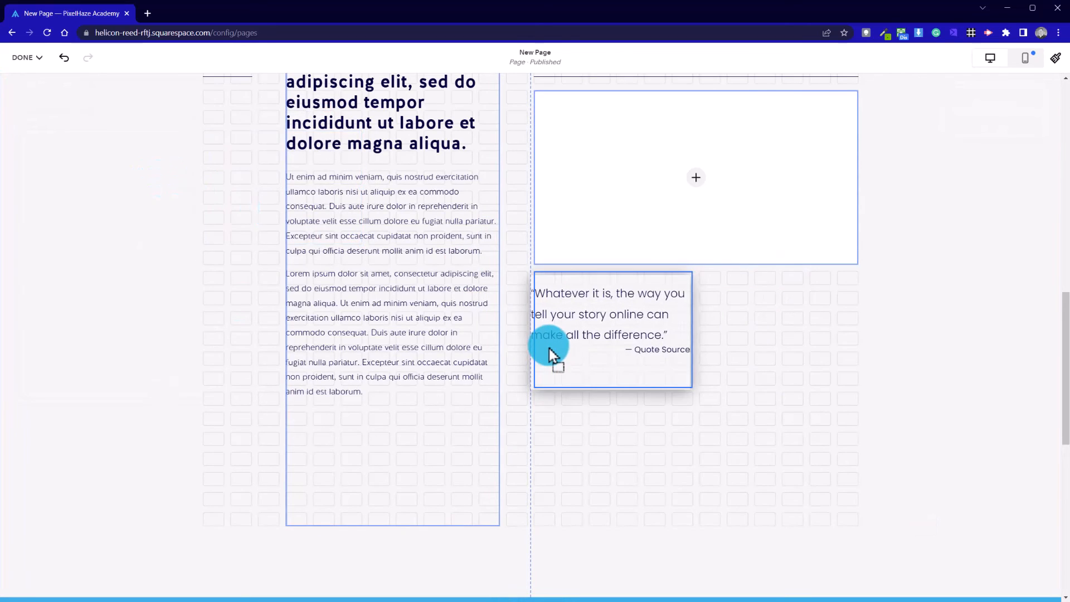
left_click_drag(552, 351, 881, 334)
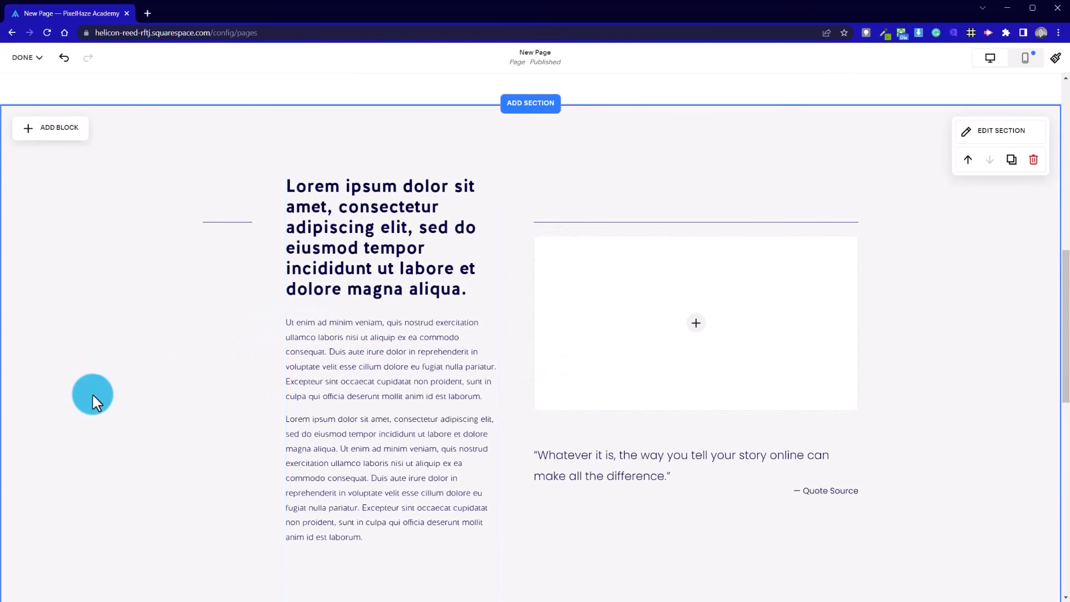
scroll("down", 3)
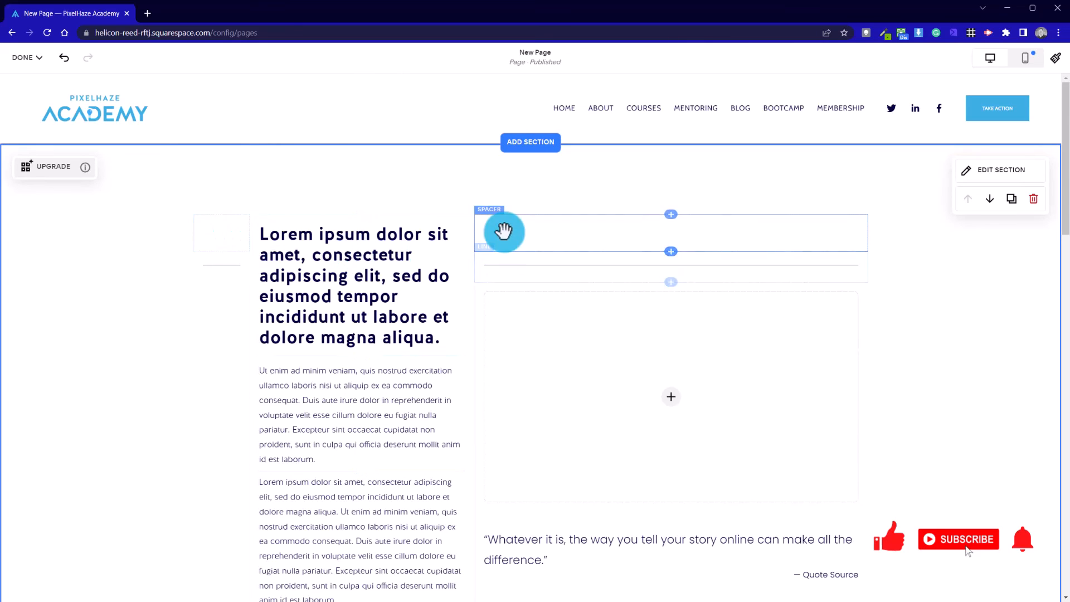
mouse_move(133, 341)
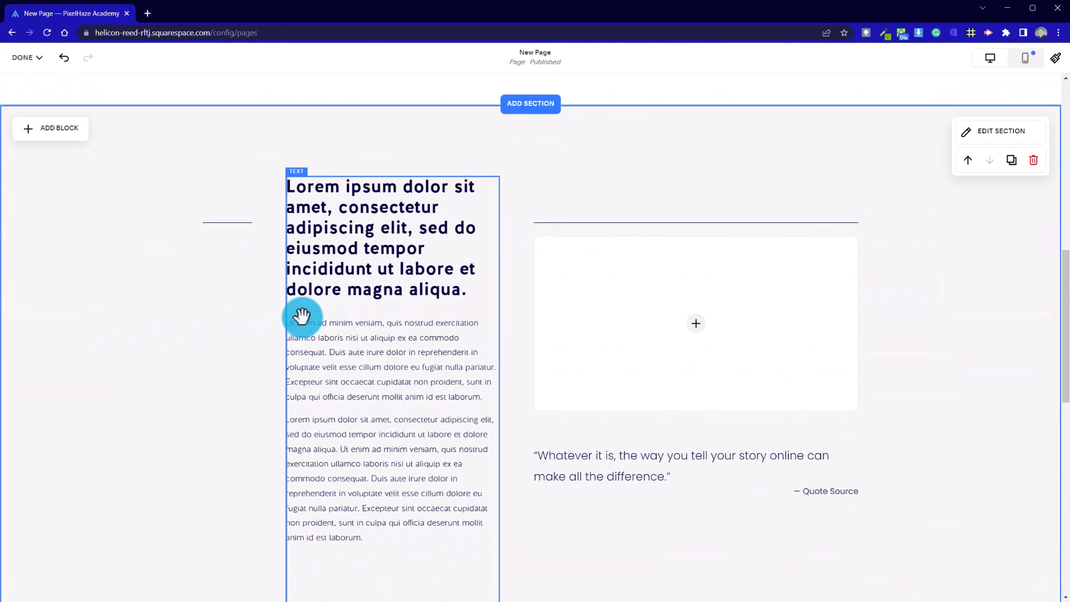
mouse_move(446, 469)
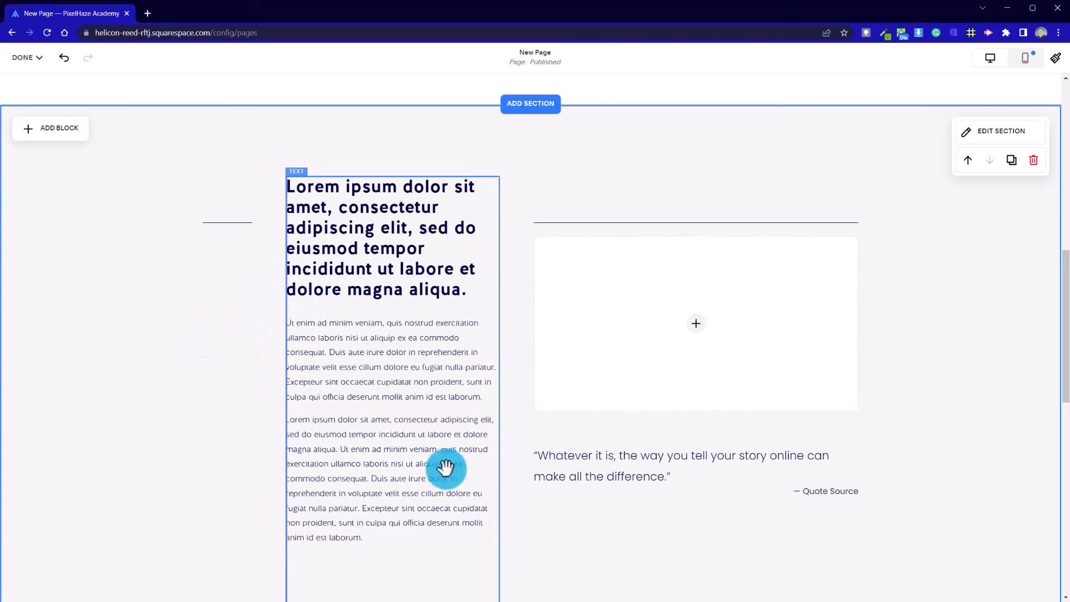
scroll("down", 3)
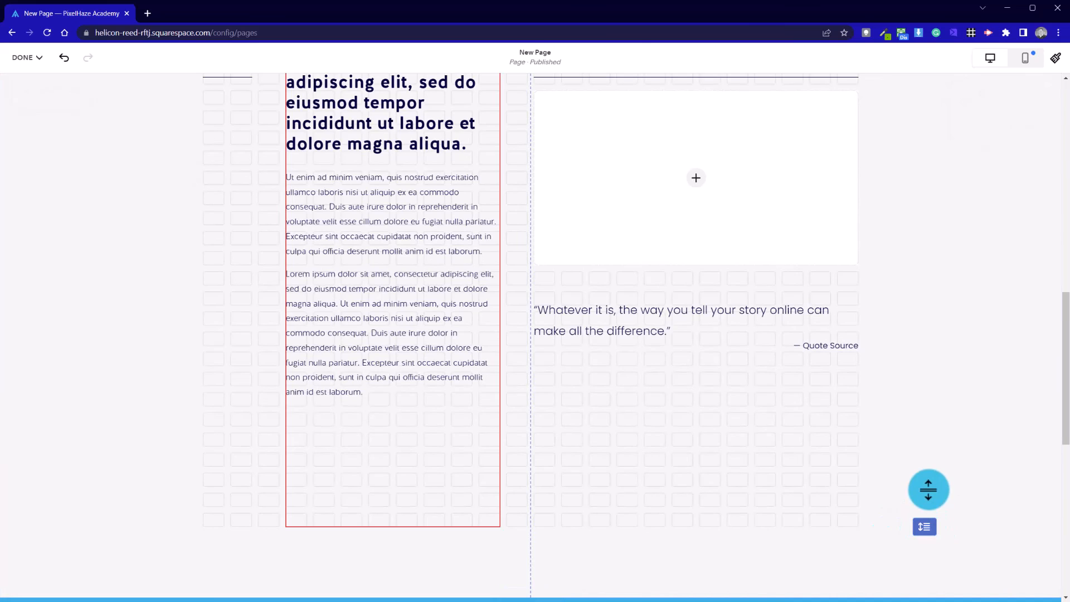
left_click(392, 321)
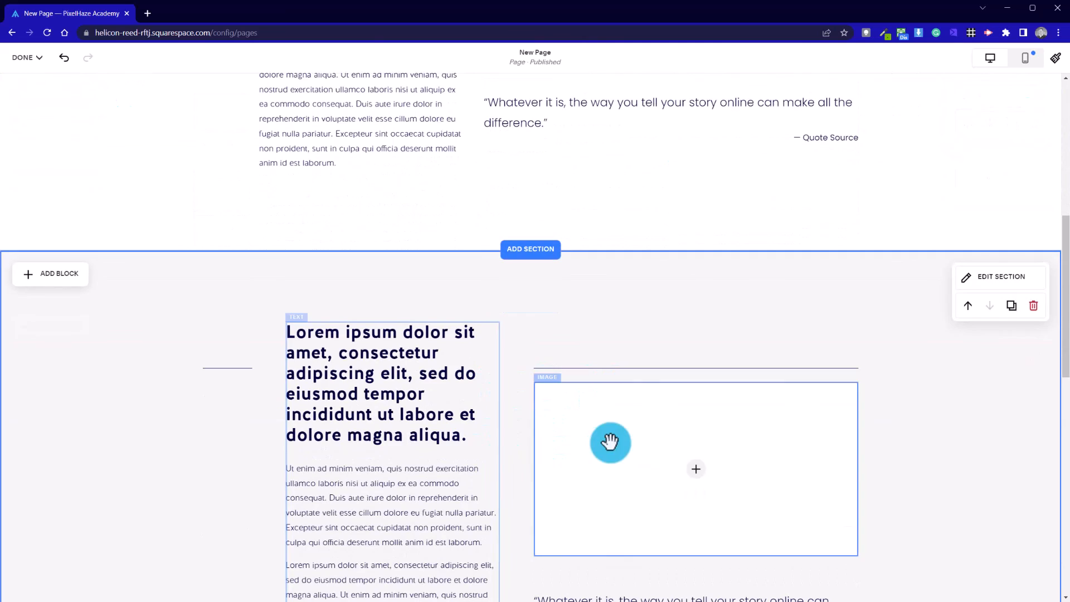
scroll("down", 3)
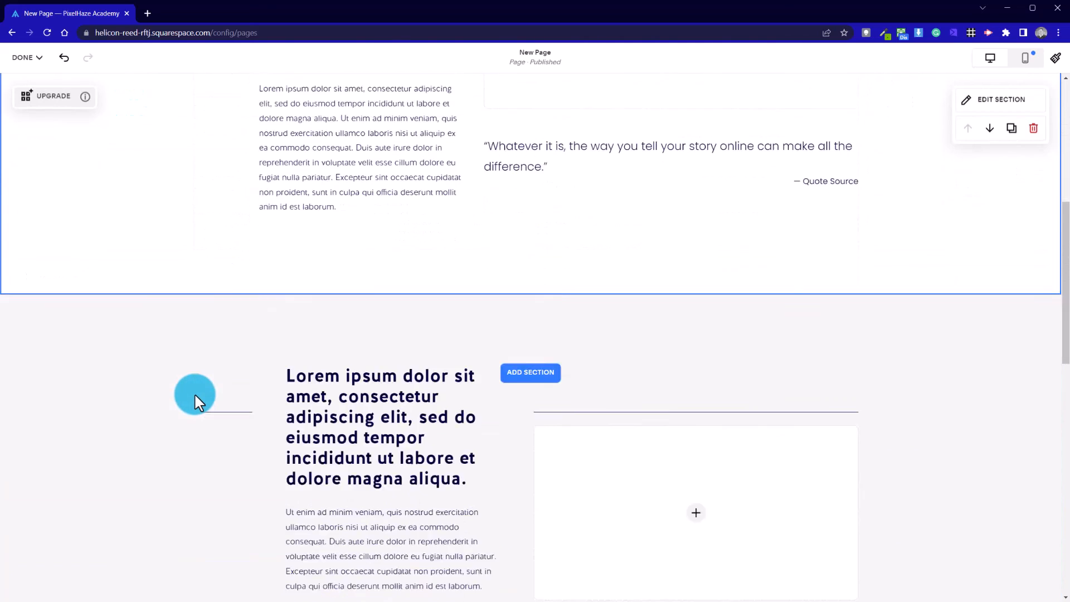